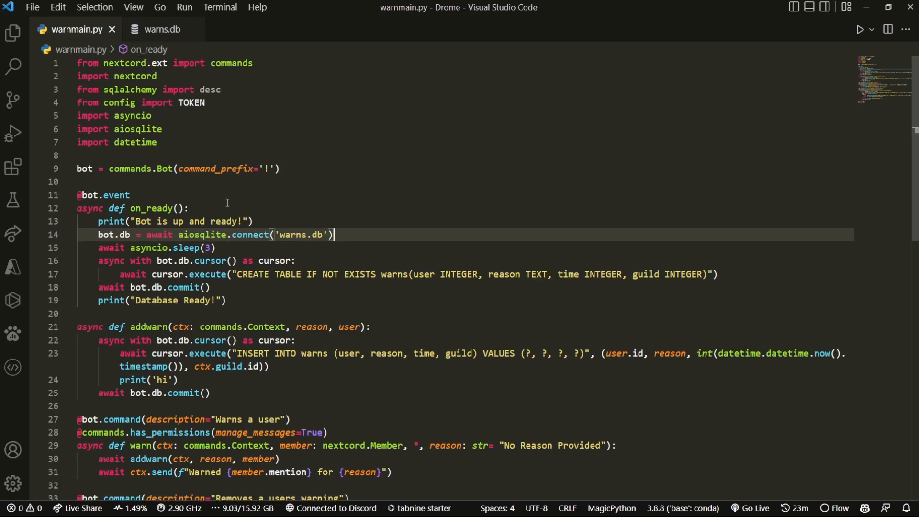
Step: Browse warnmain.py near bot.run(TOKEN), glance at warns.db, and return to the code
scroll(down, 3)
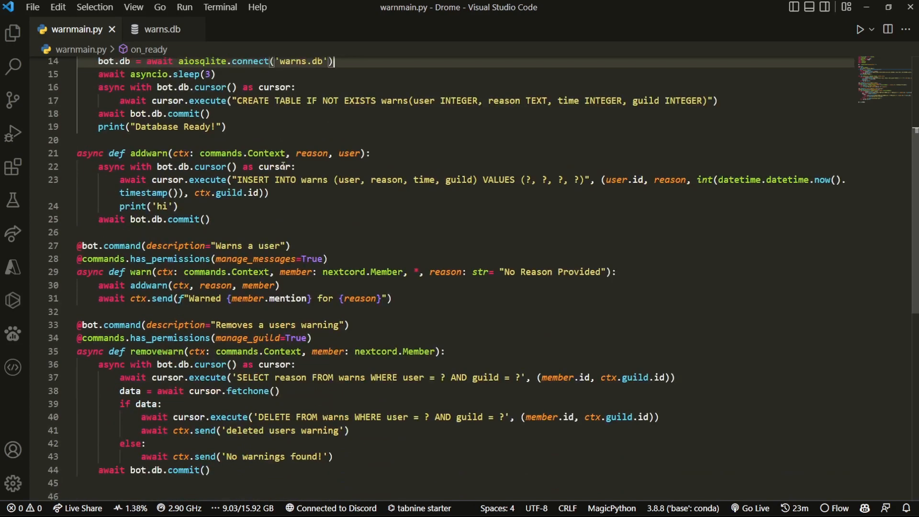
scroll(down, 3)
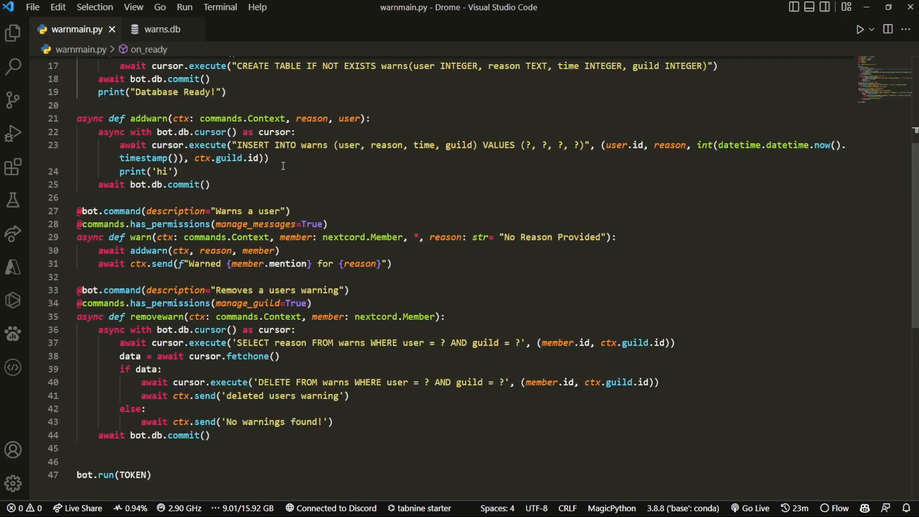
scroll(up, 3)
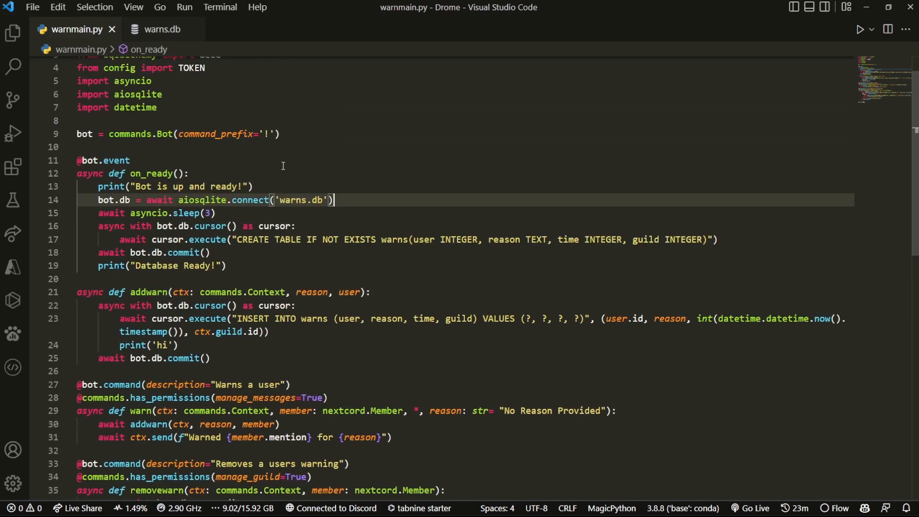
scroll(down, 3)
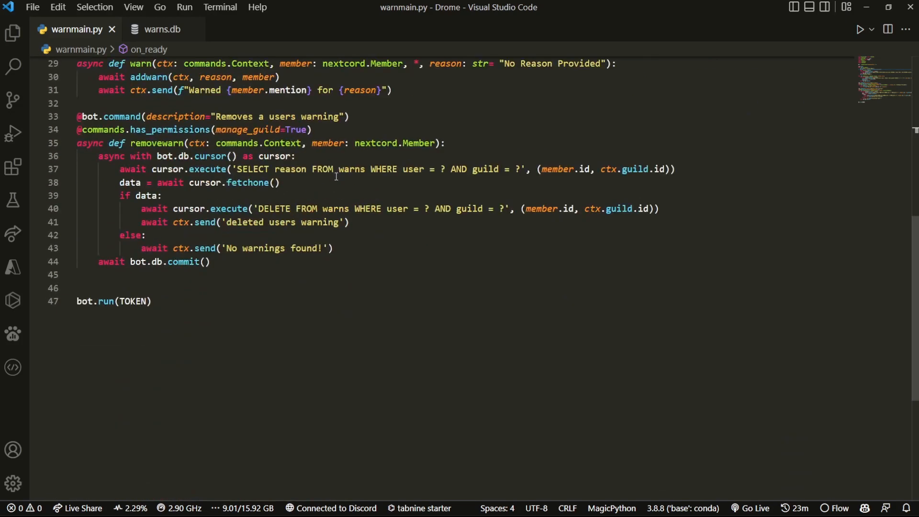
click(152, 301)
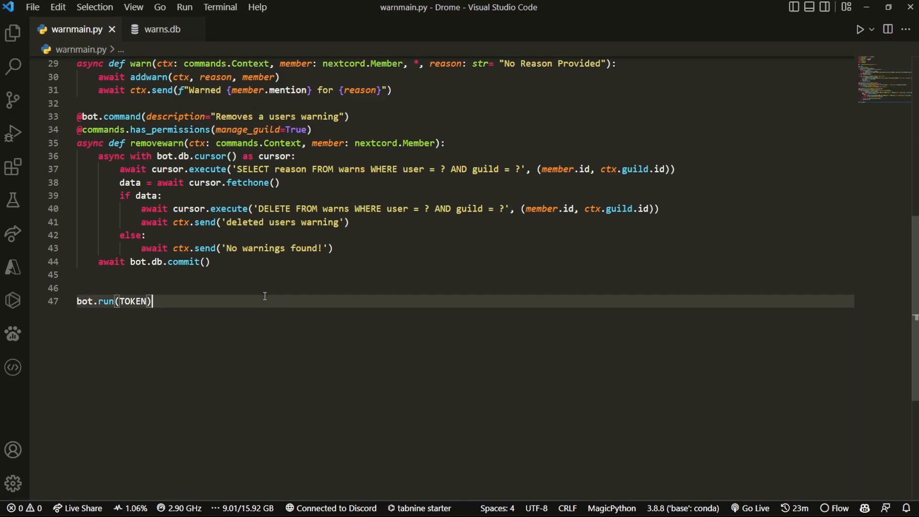
click(162, 29)
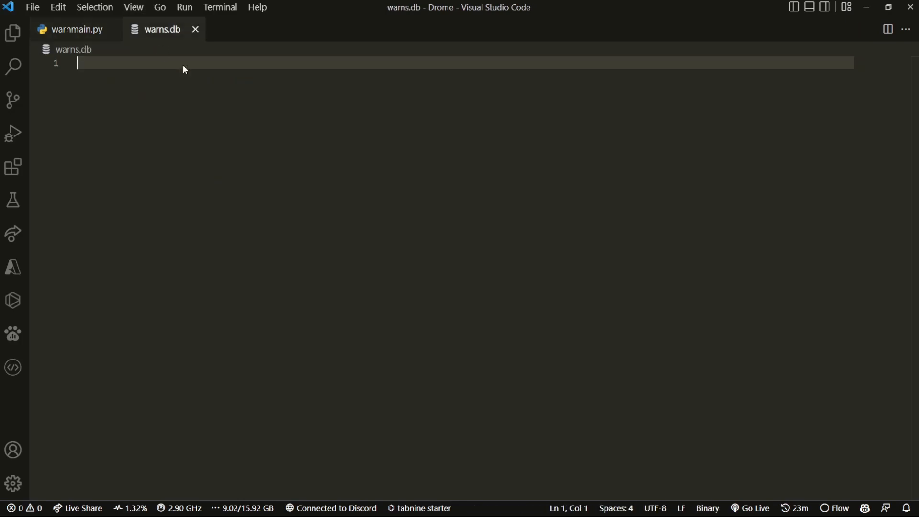
click(75, 29)
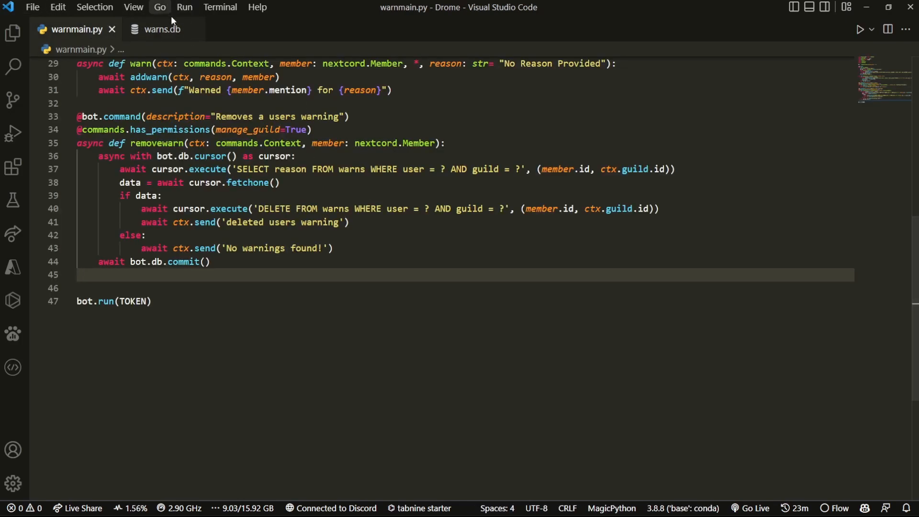
key(enter)
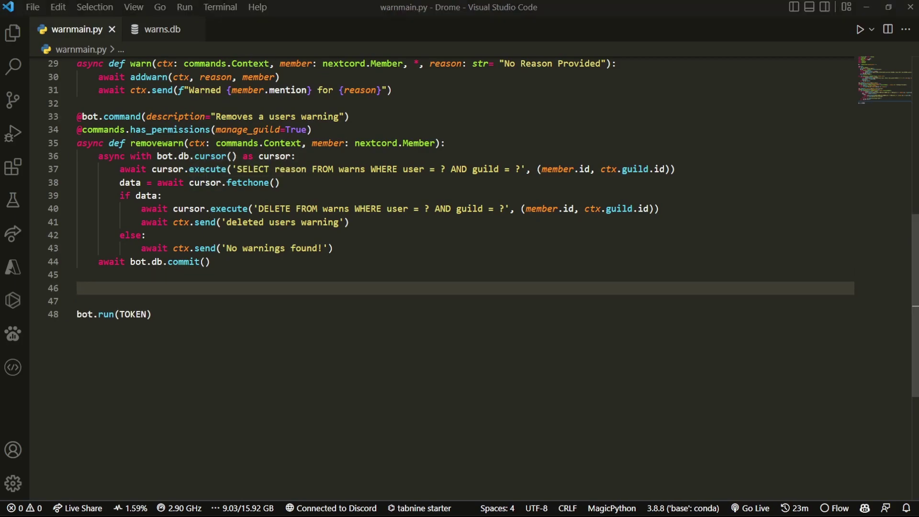
text(@bot)
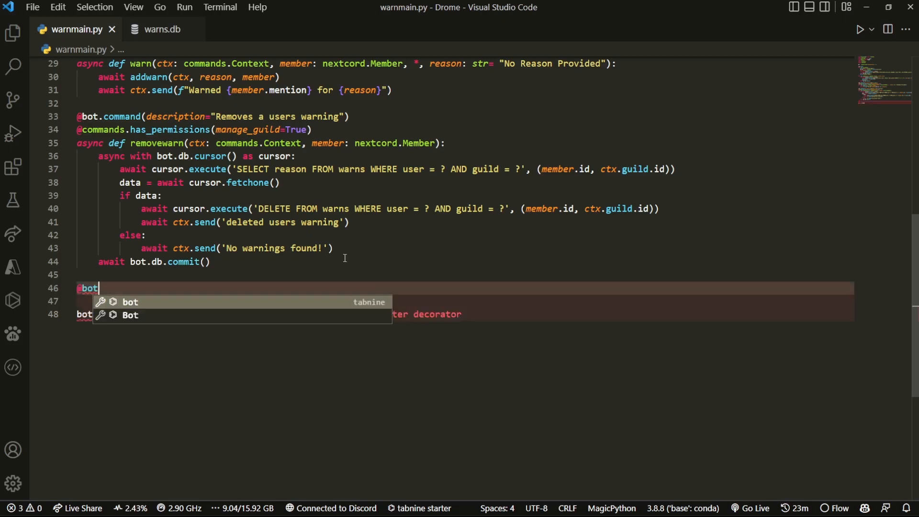
text(.command(d)
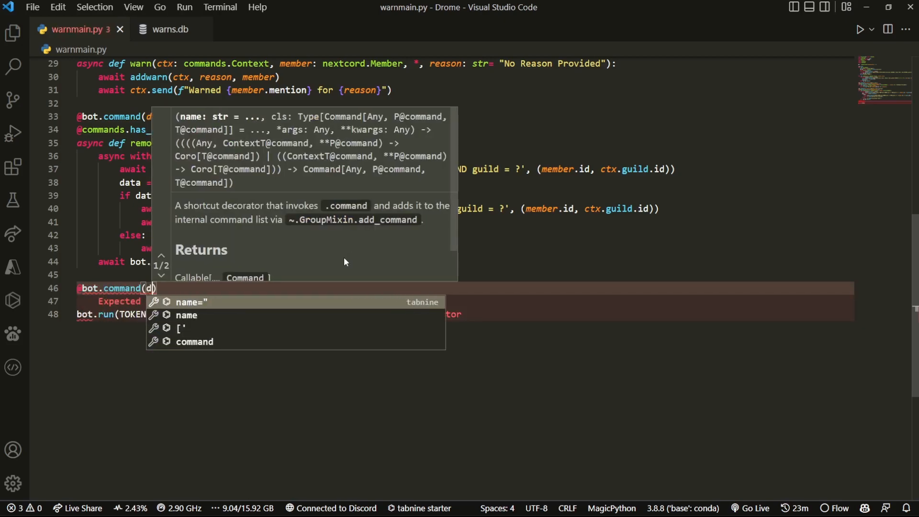
text(escription="")
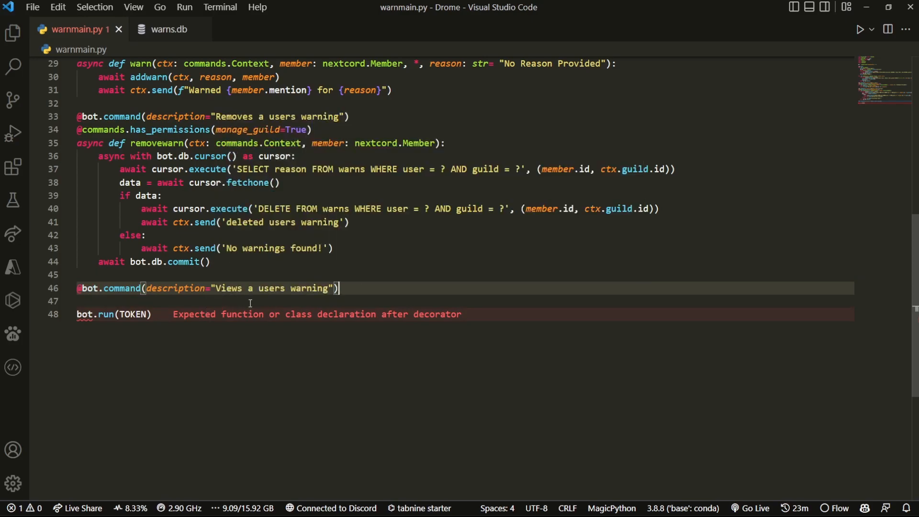
key(enter)
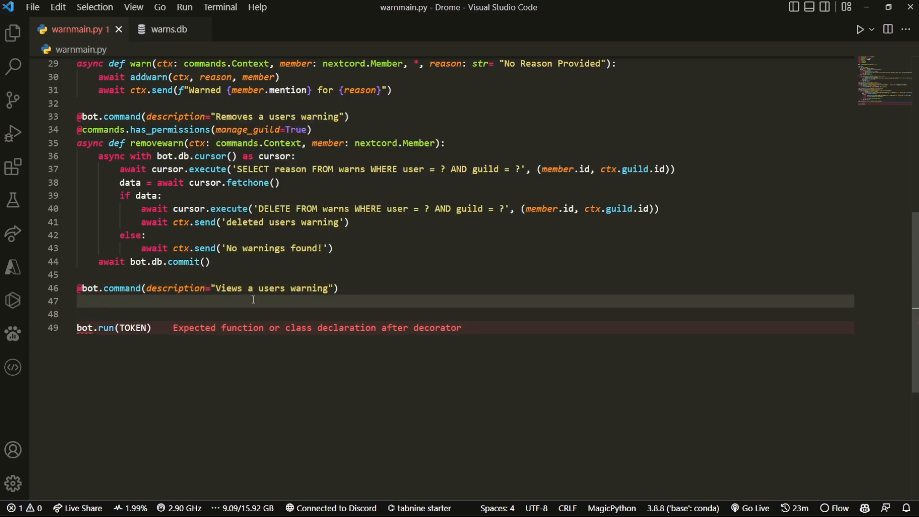
text(@command.abstractmethod.)
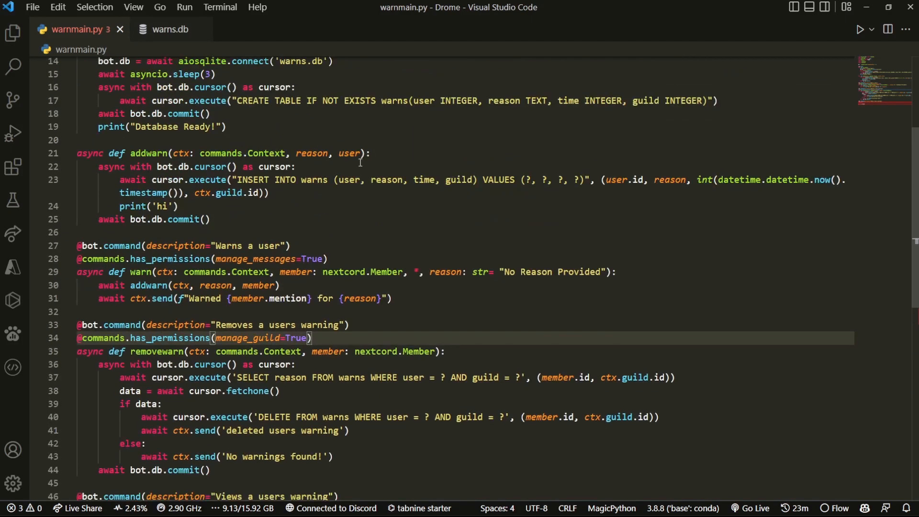
Step: Write the manage_messages permission check and async def warns(ctx: commands.Context, member: nextcord.Member)
scroll(down, 3)
text(async def)
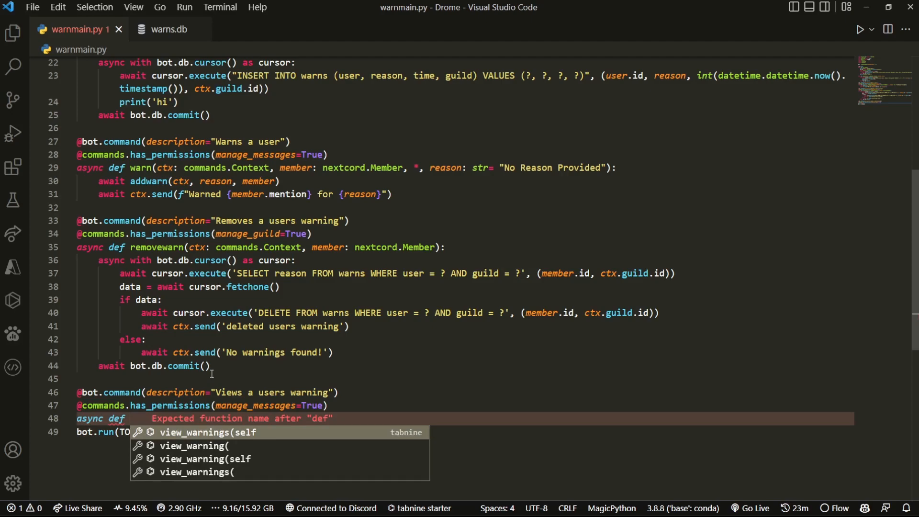
text(warns(ctx:)
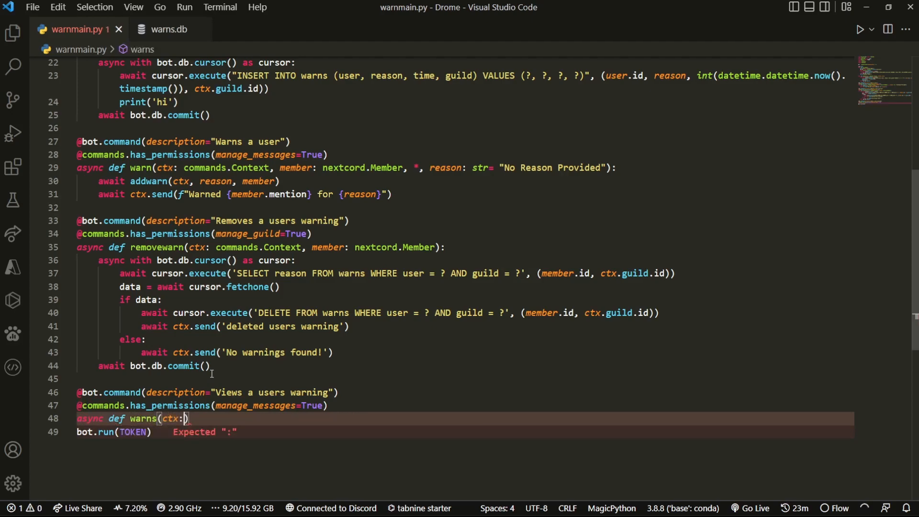
text(CommandC)
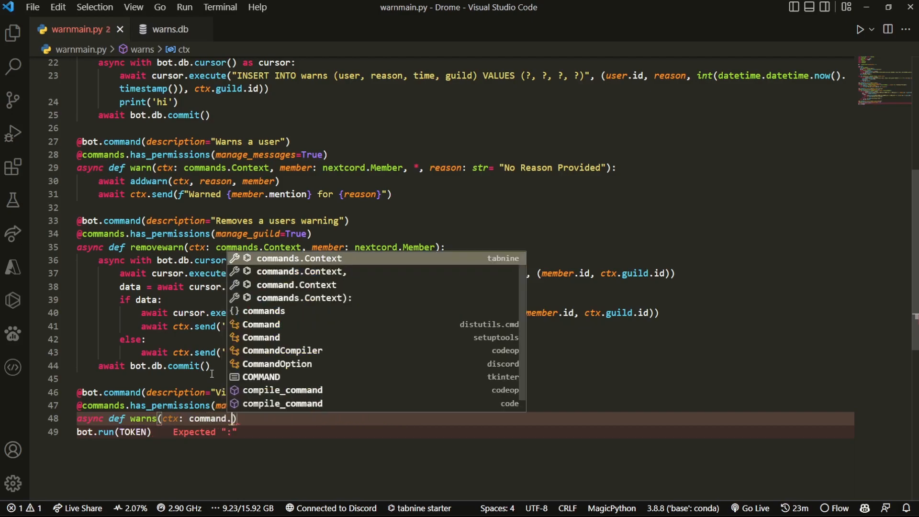
click(298, 258)
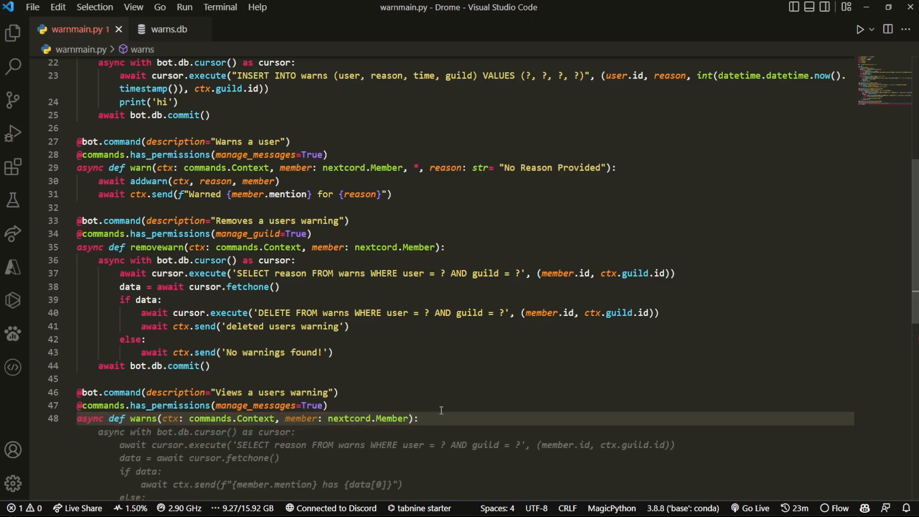
scroll(down, 3)
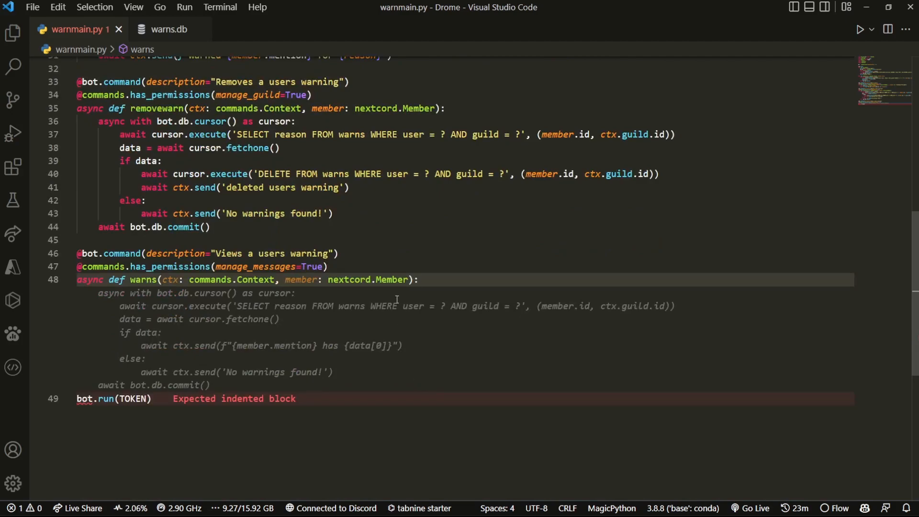
mouse_move(348, 290)
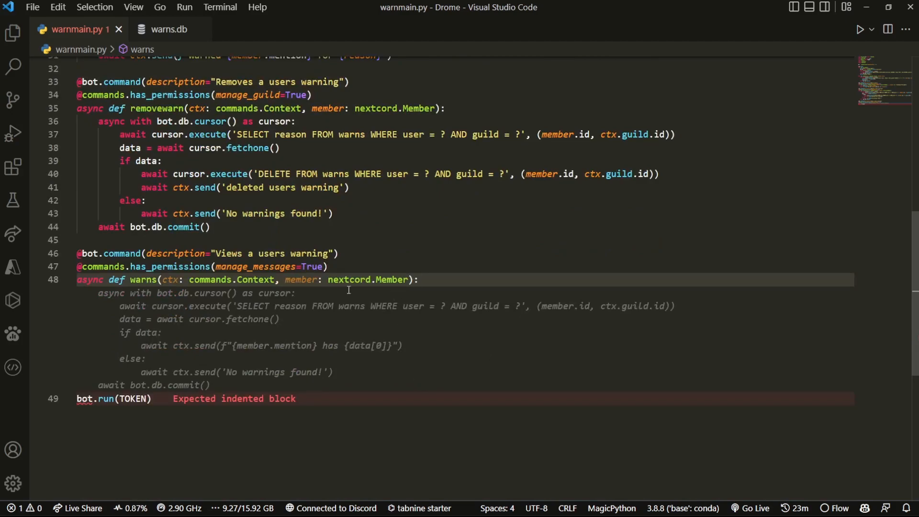
Step: Open a bot.db cursor, select reason and time by member.id and guild.id, and fetch into data
text(async with)
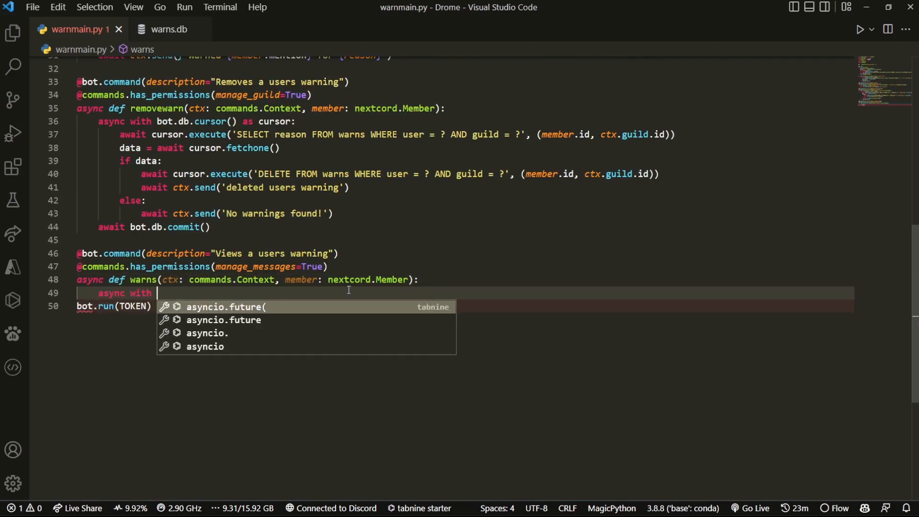
text(bnot.db.)
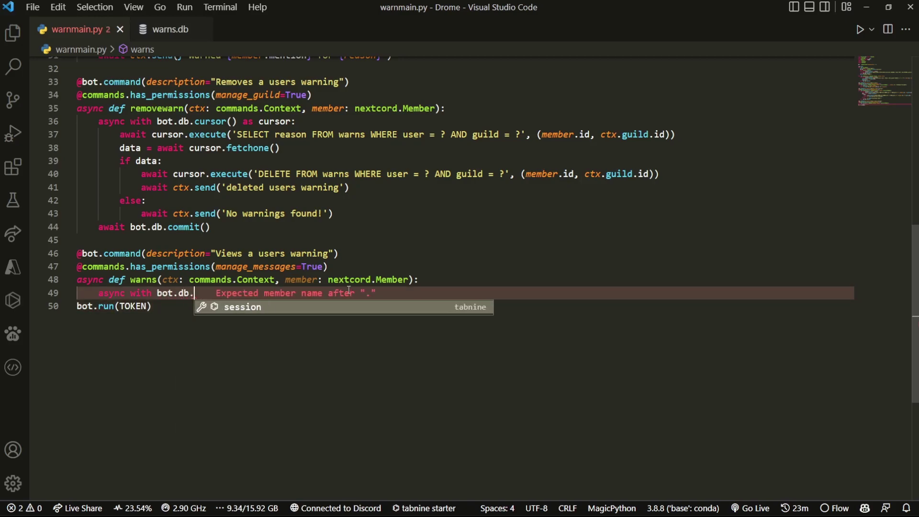
text(cursor() as cursor:)
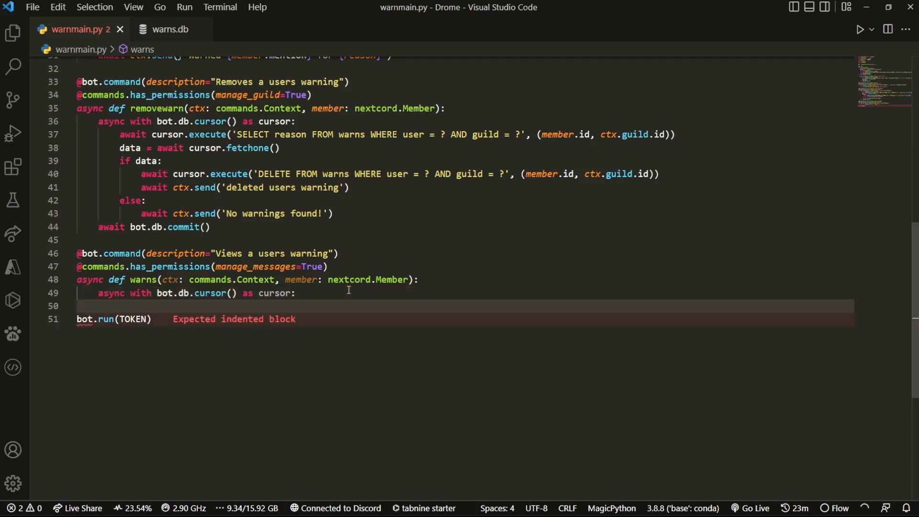
text(await cursor.execute('SELECT reason, time)
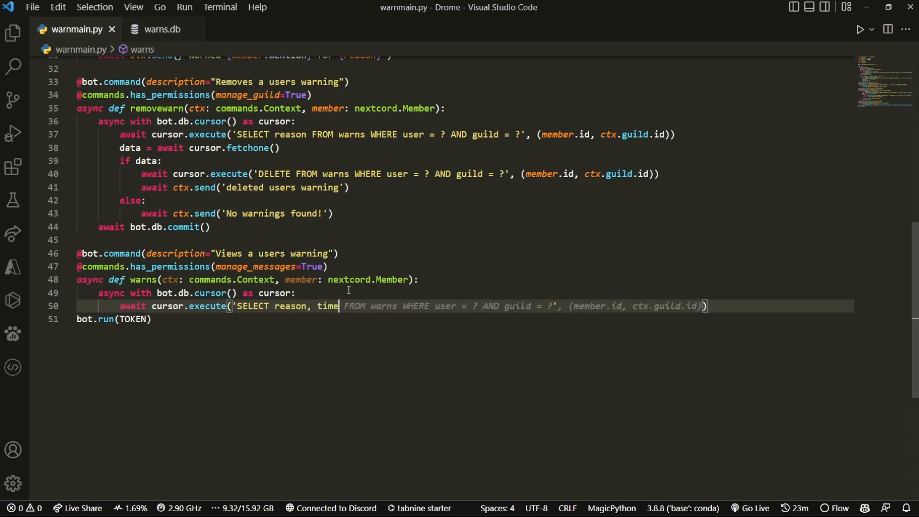
scroll(up, 3)
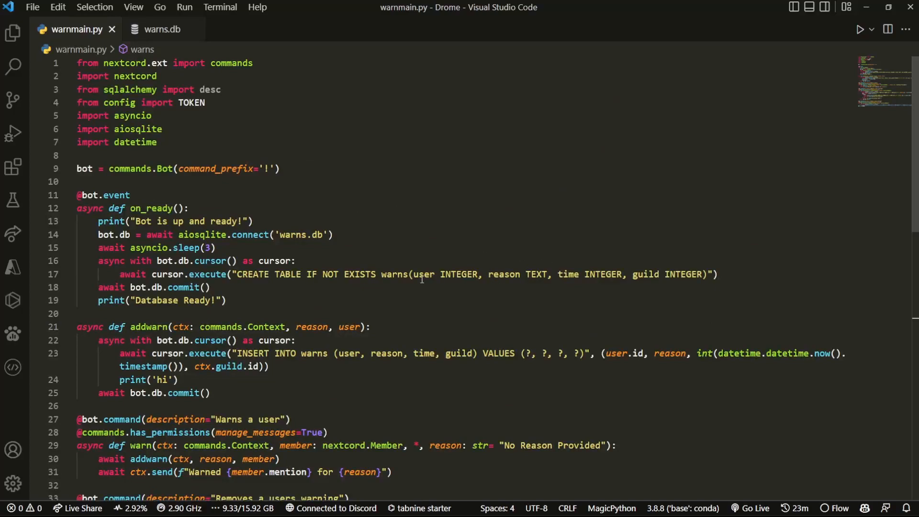
scroll(down, 3)
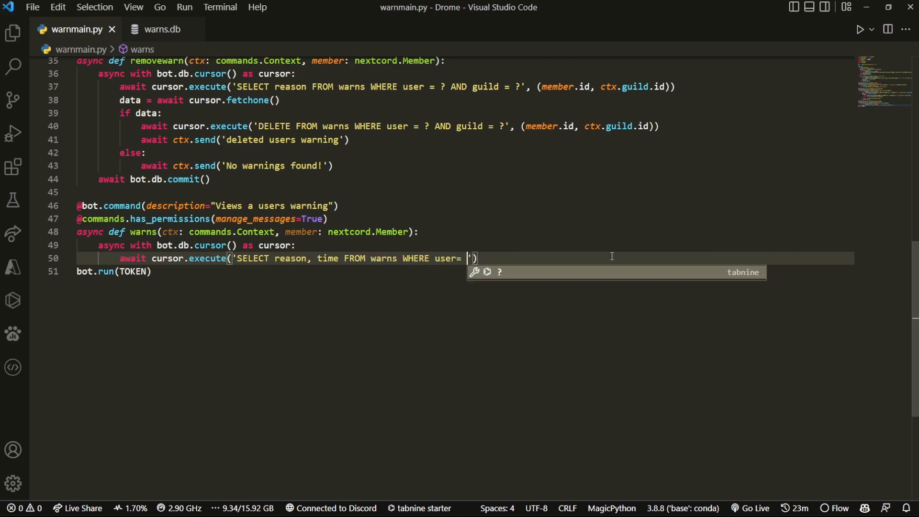
text(? AND guild = ?', (member.id, ctx.guild.id)))
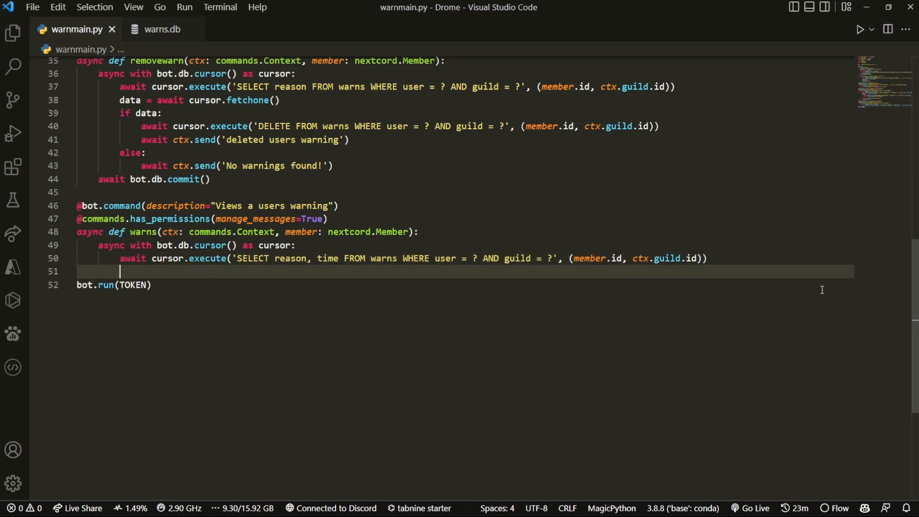
text(data = await cursor.fetchall())
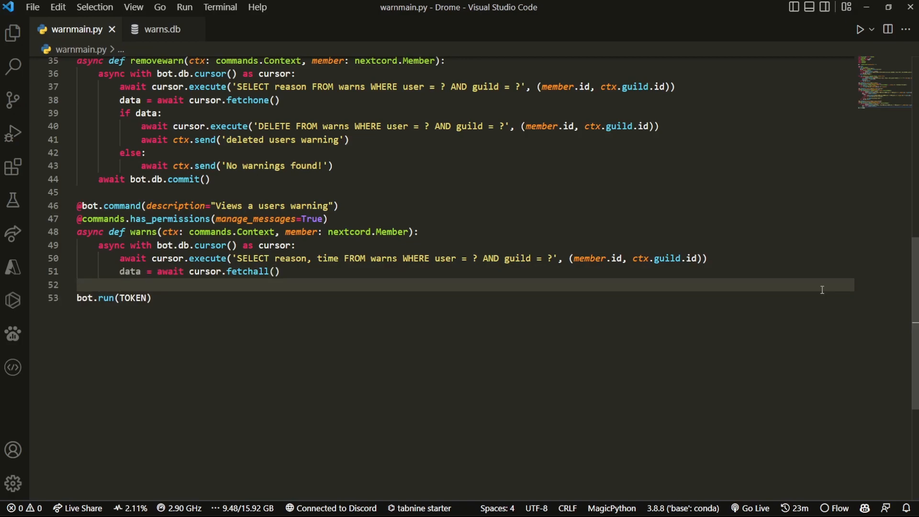
Step: Add 'if data:' and an em embed titled "{member.name}'s Warnings" without the color argument
text(if)
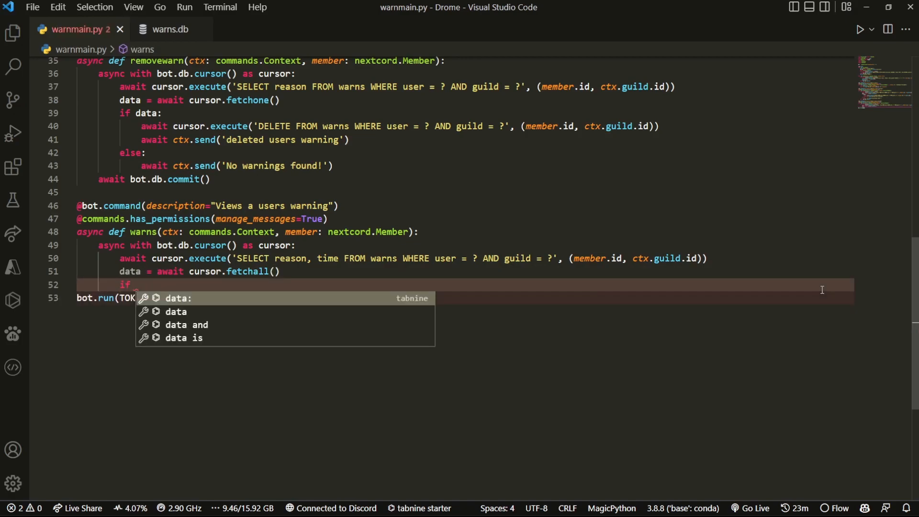
text(data: ret)
text(em)
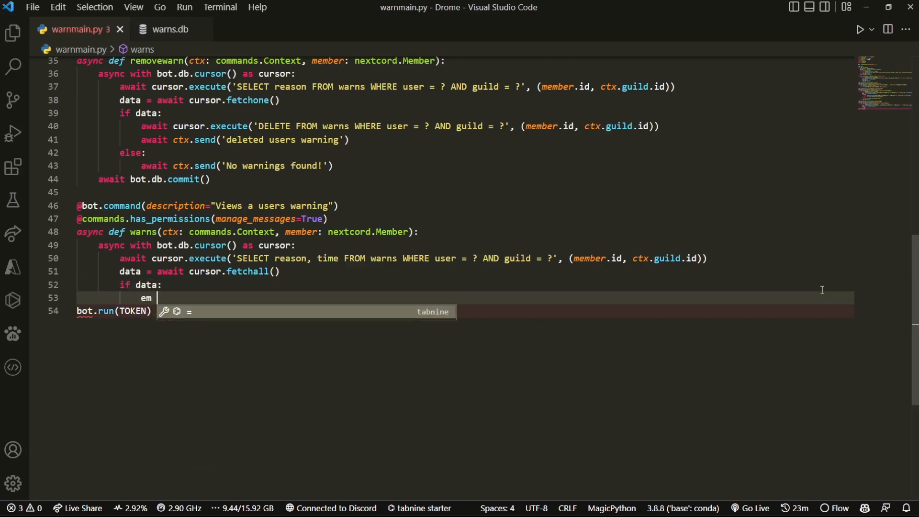
text(= nextcord.Embed())
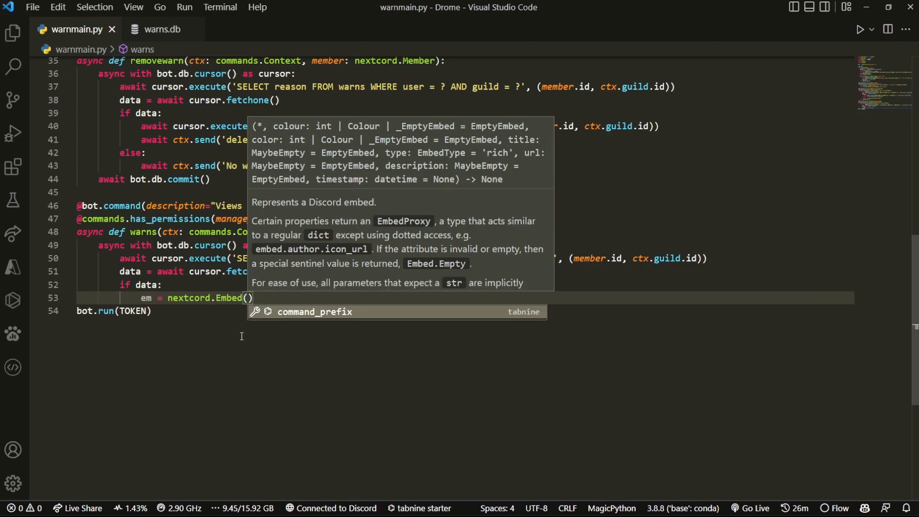
text(title=f")
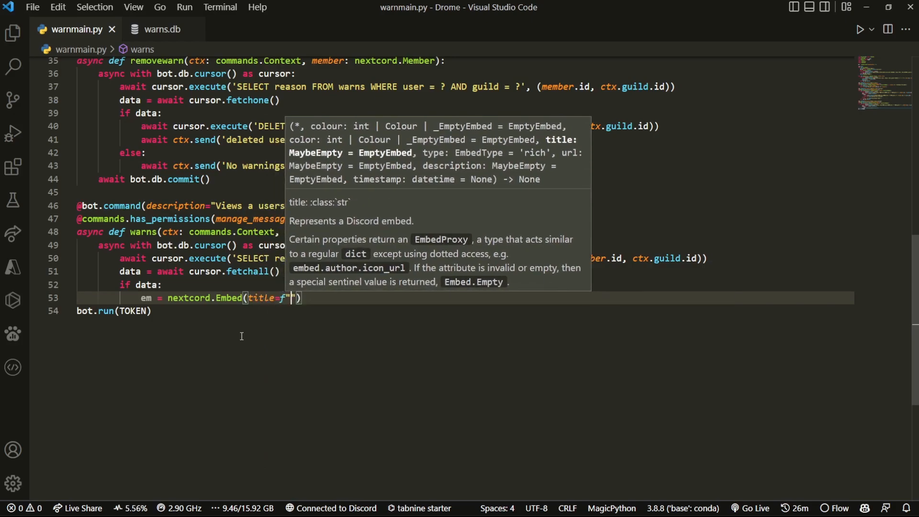
text({member.name}'s Warnings", color=0x00ff00))
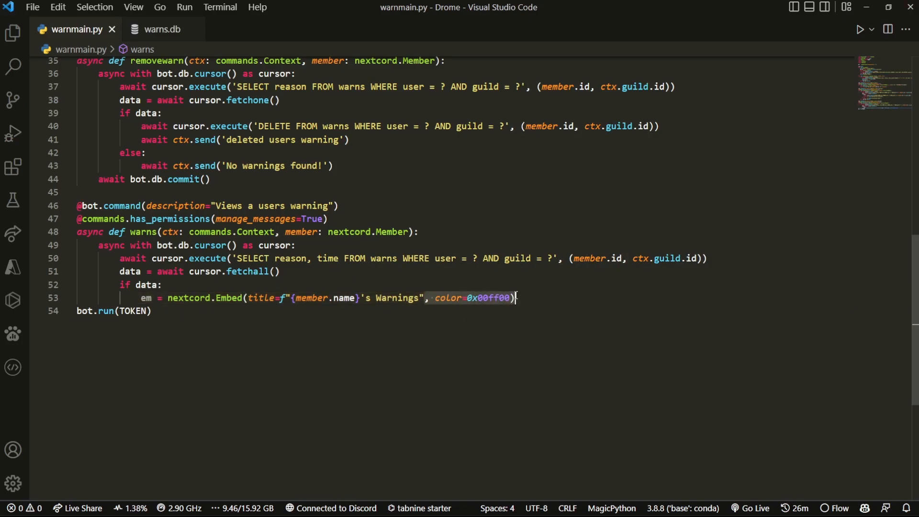
key(Backspace)
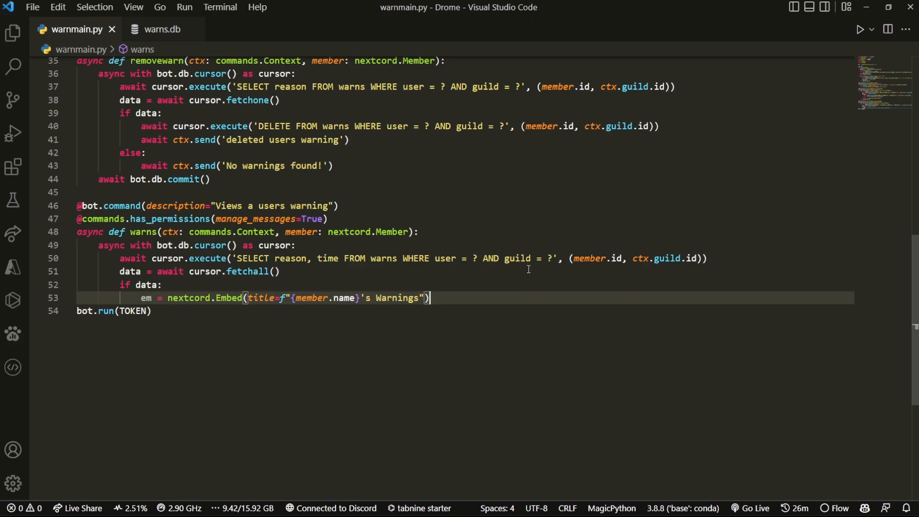
key(Return)
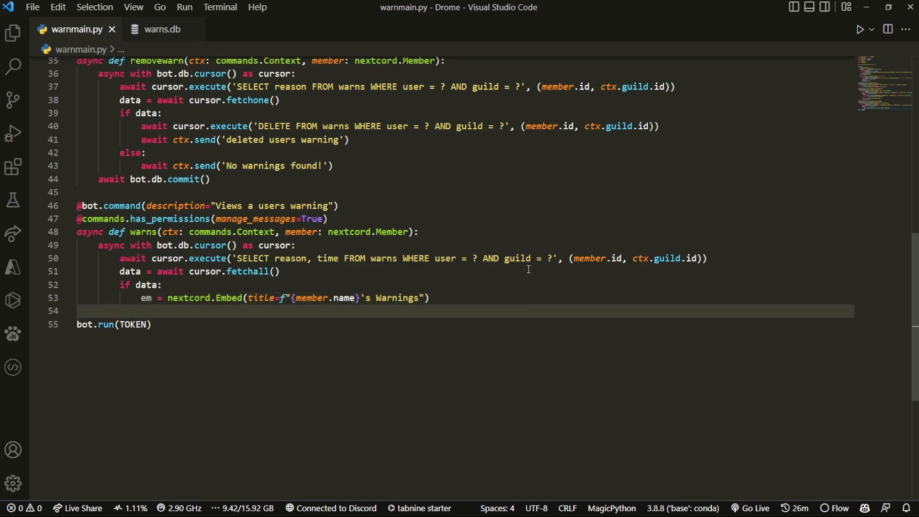
Step: Add a warnnum counter, loop over table in data, and add a "Warning {warnnum}" field
text(w)
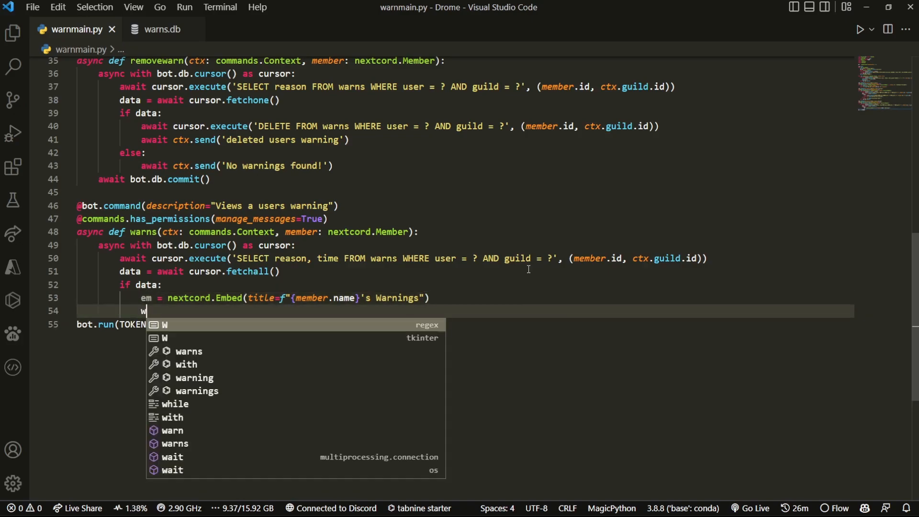
text(arnnum = 0)
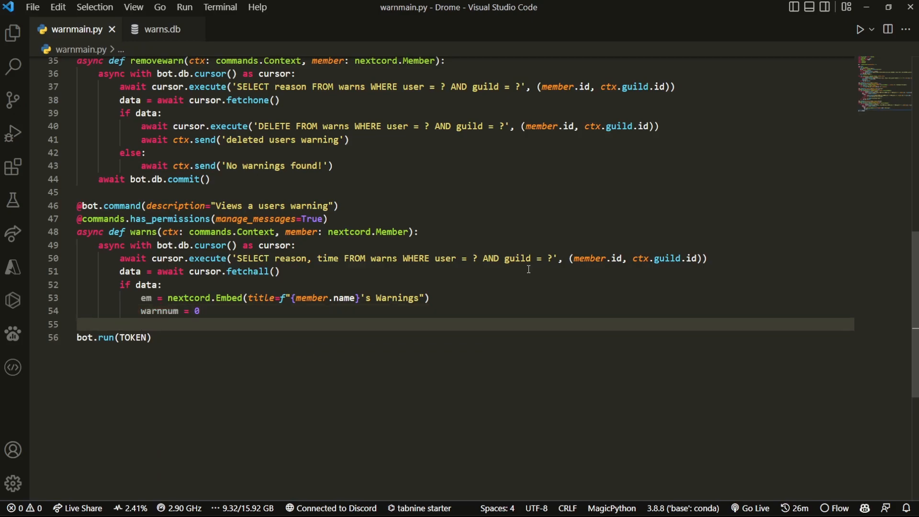
text(for)
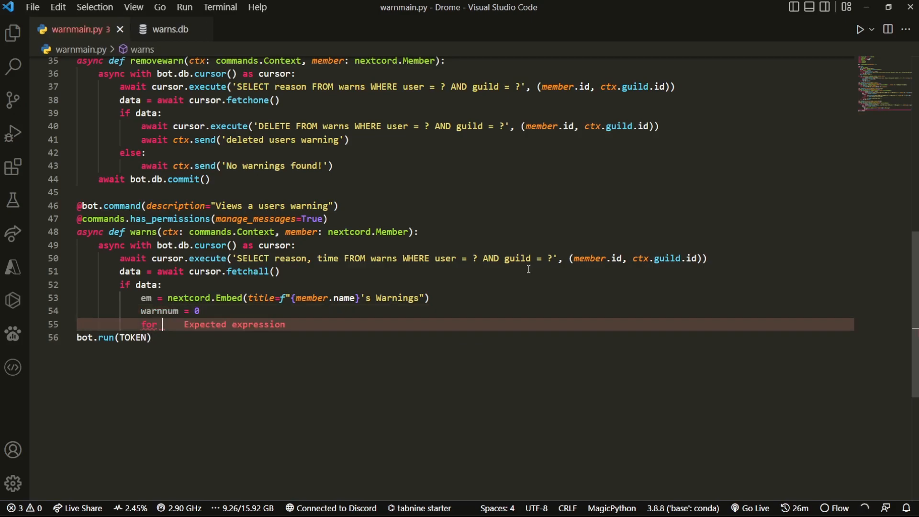
text(table)
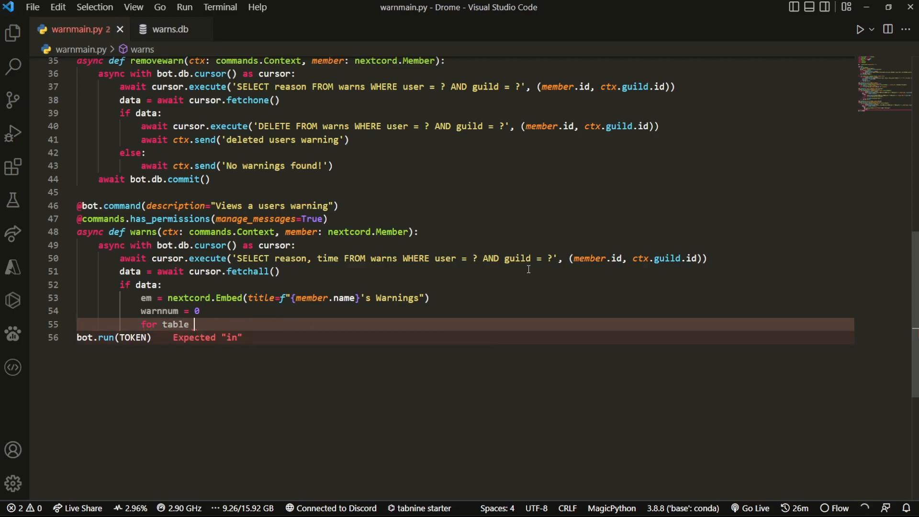
text(in dasta:)
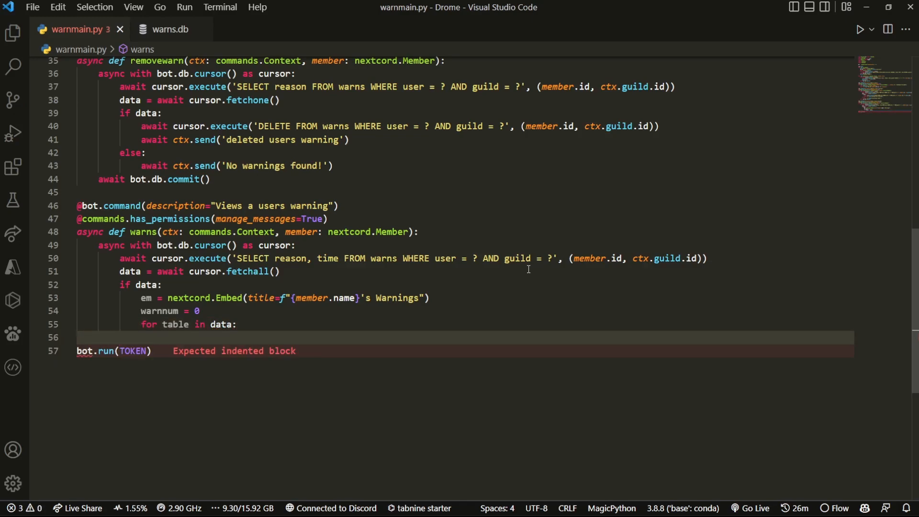
text(print)
text(warnnum += 1)
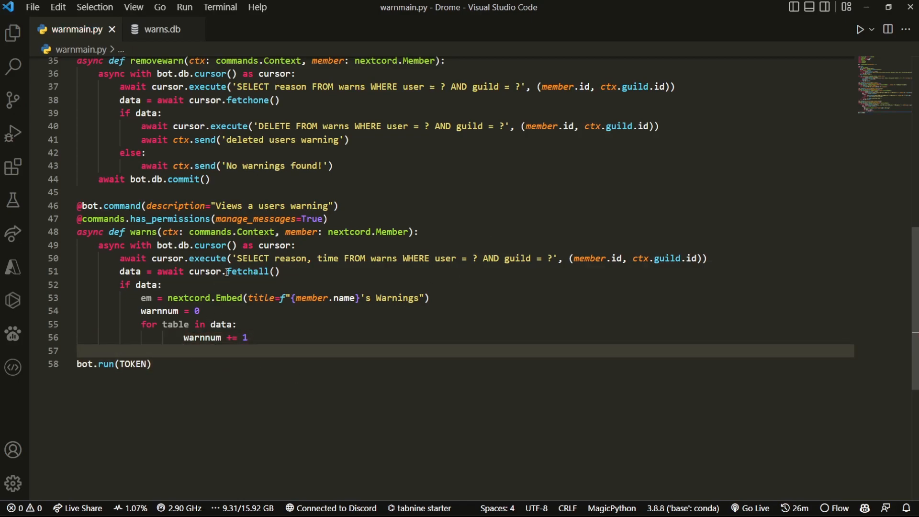
text(em.add_field)
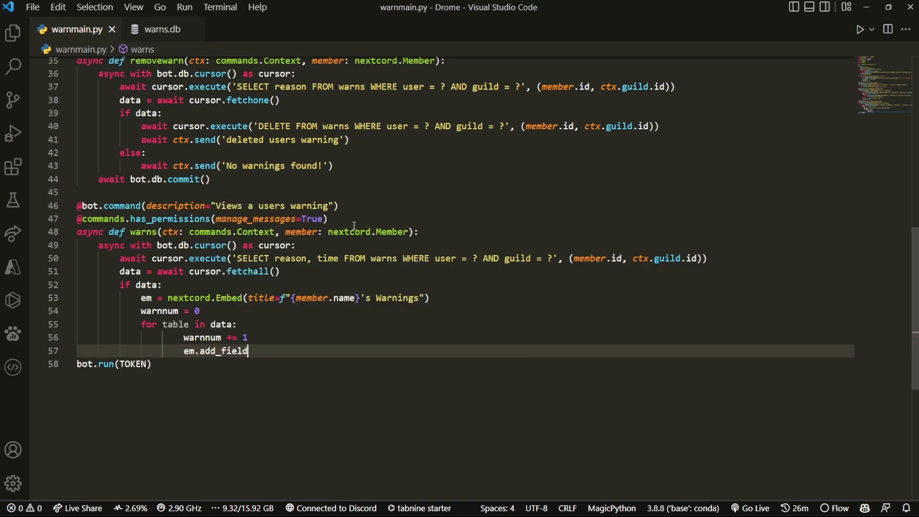
text((b)
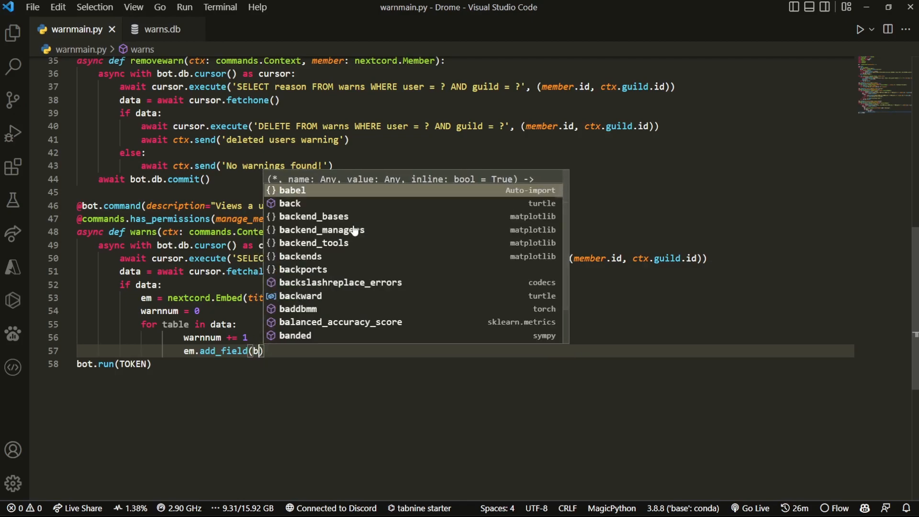
text(name=f"Warning {warnnum}", value=f"Reason: {table[0]}\nTime: {datetime.datetime.fromtimestamp(table[1])}")
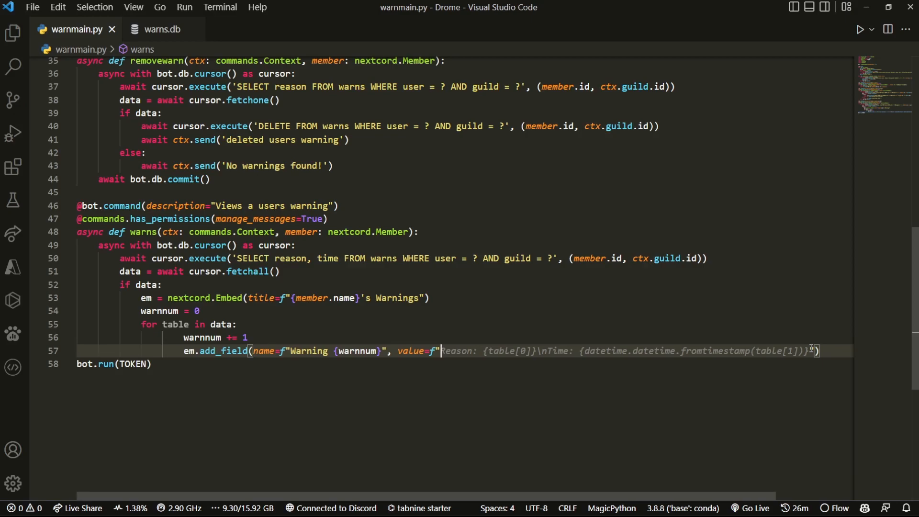
Step: Set the field value to 'Reason: {table[0]}' and time <t:{int(table[1])}:F>
key(delete)
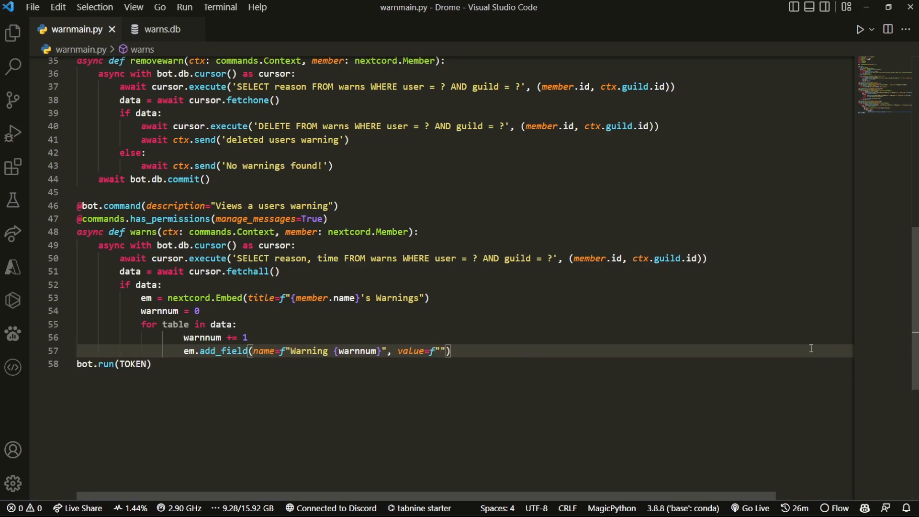
text({)
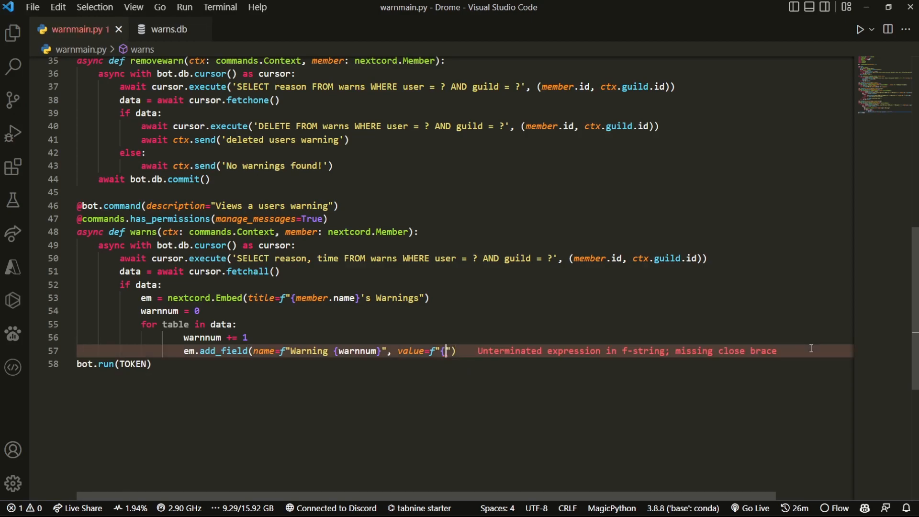
text(table[])
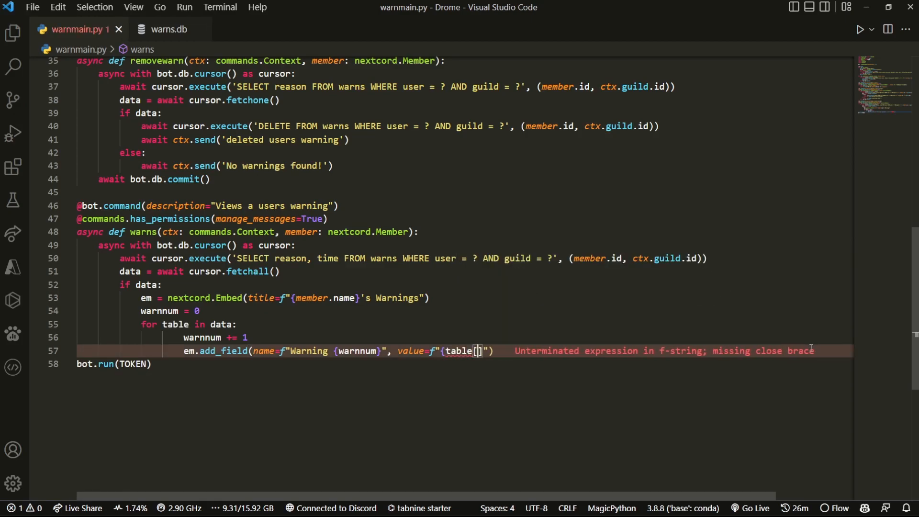
text(0)
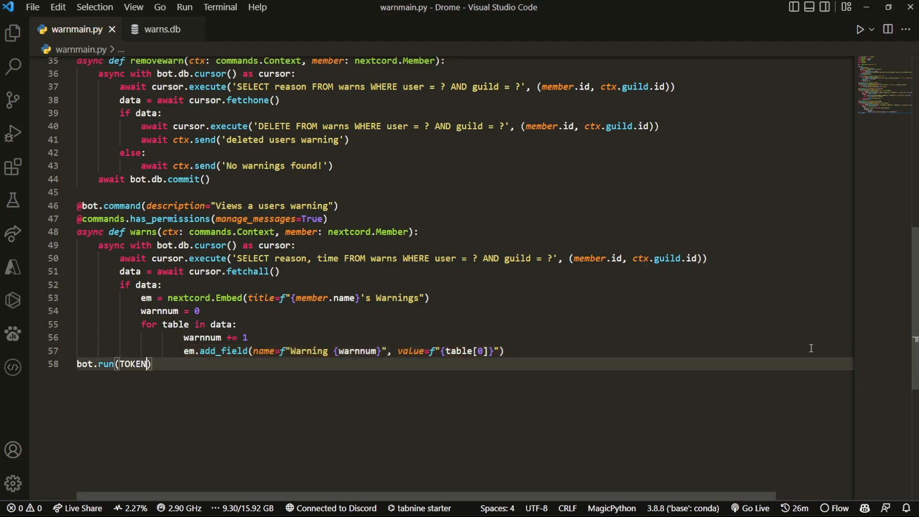
mouse_move(437, 344)
text(R)
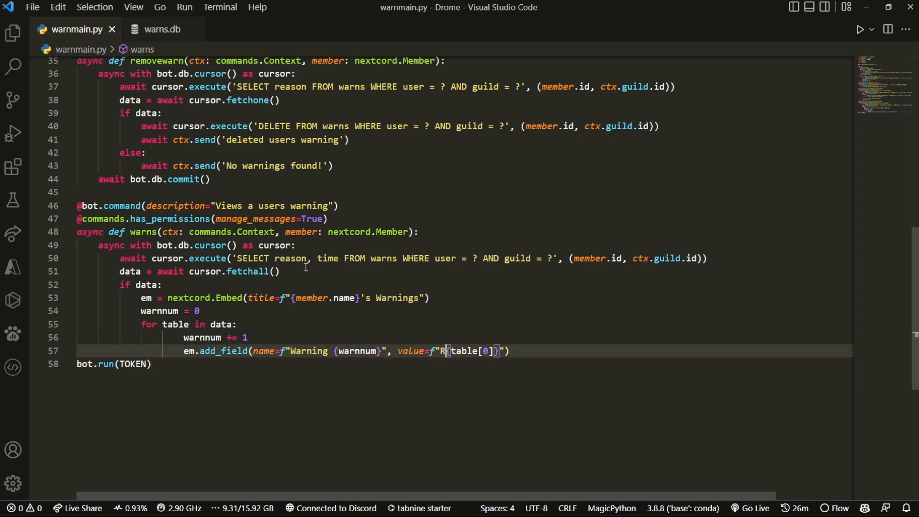
text(eason:)
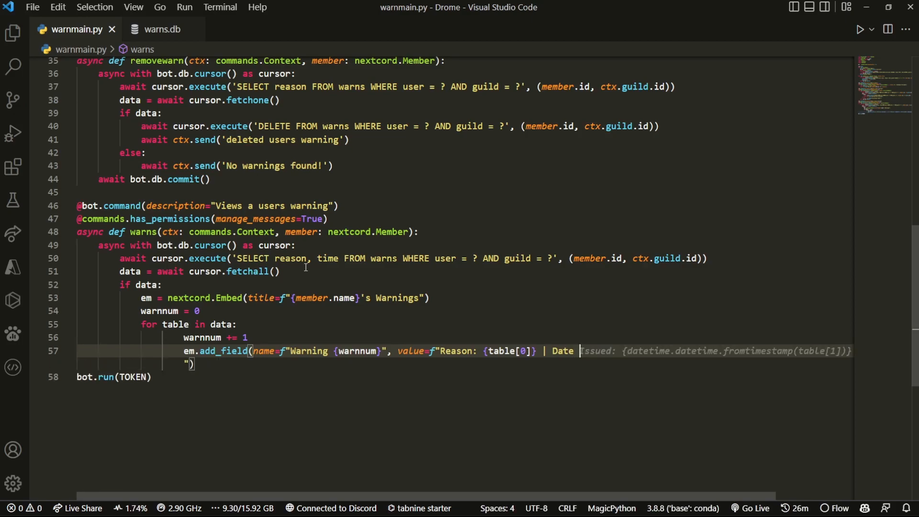
mouse_move(548, 491)
text( Issued)
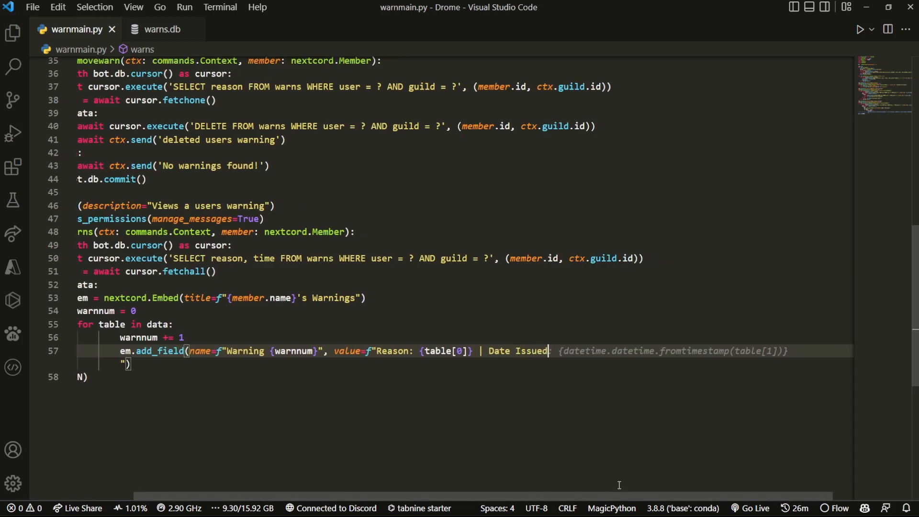
text(:)
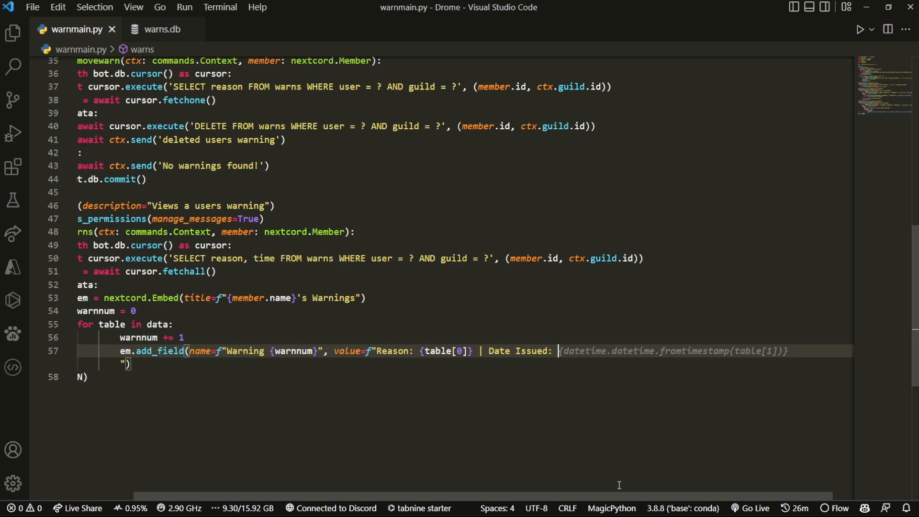
text(<>)
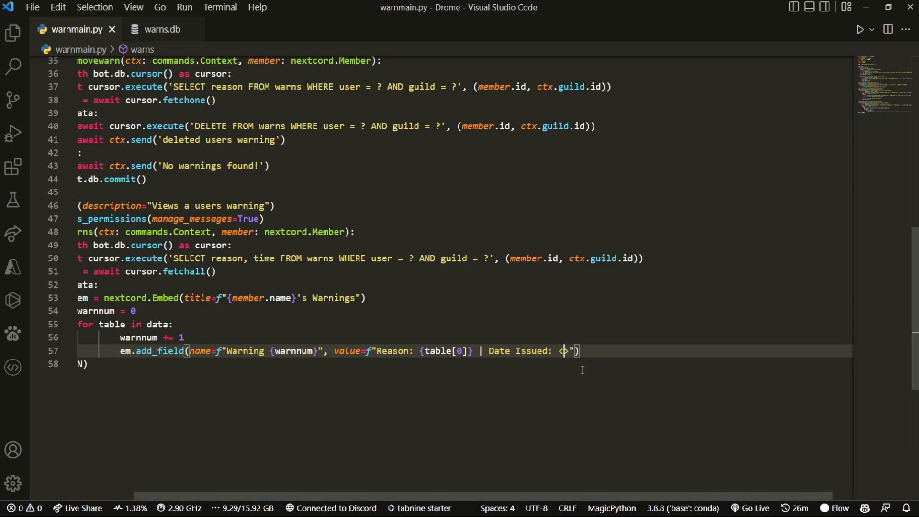
mouse_move(551, 426)
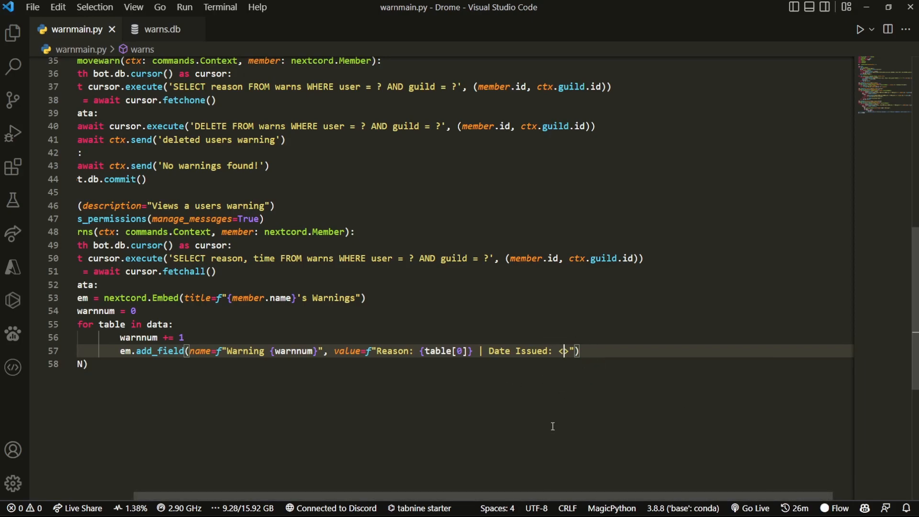
text(t:)
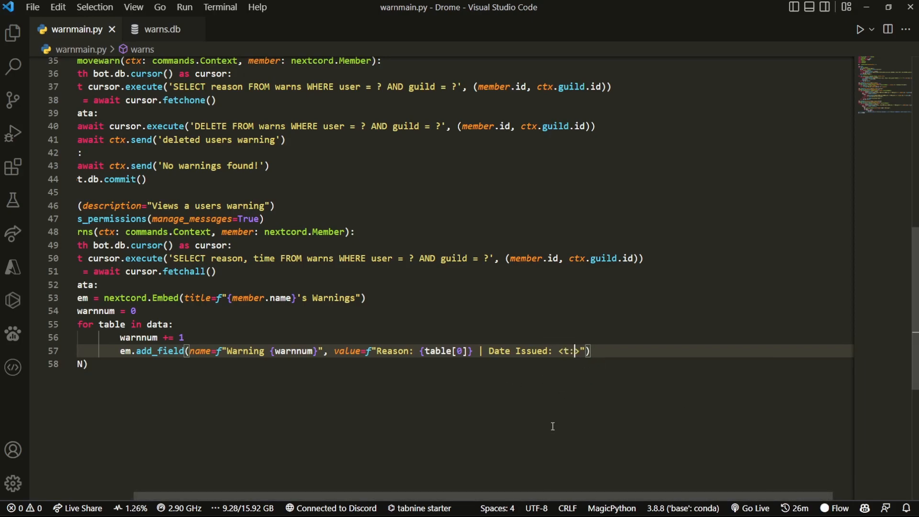
text({})
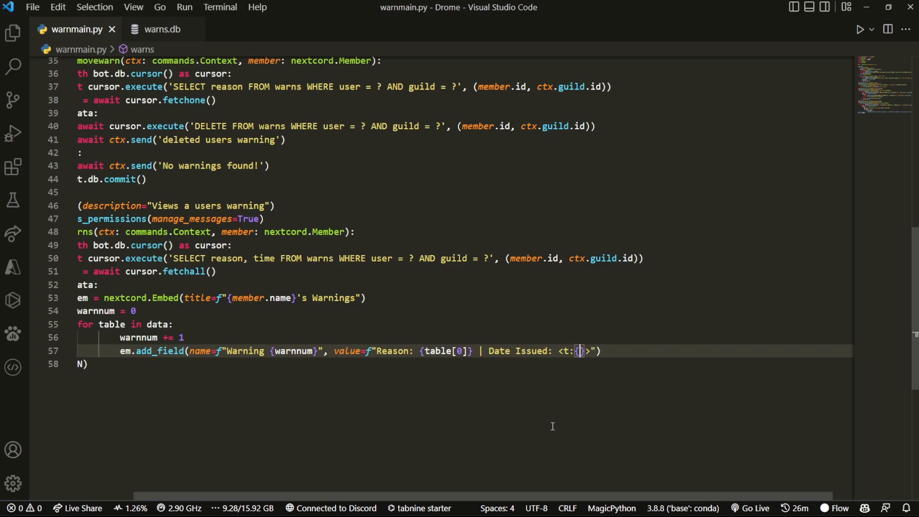
text(int)
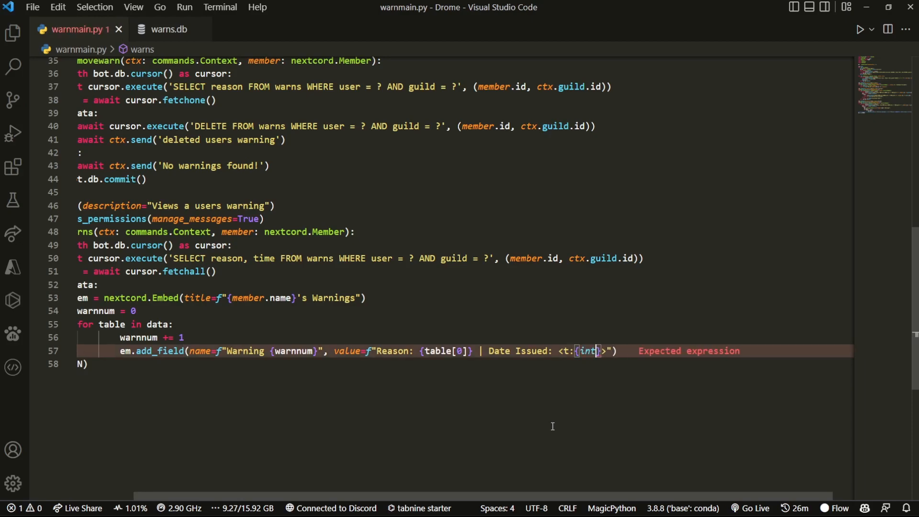
text((table)
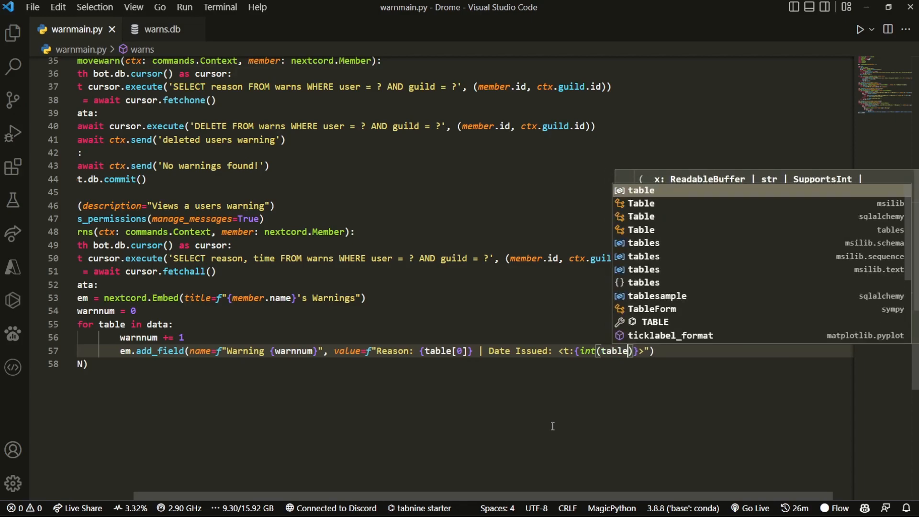
text(1])
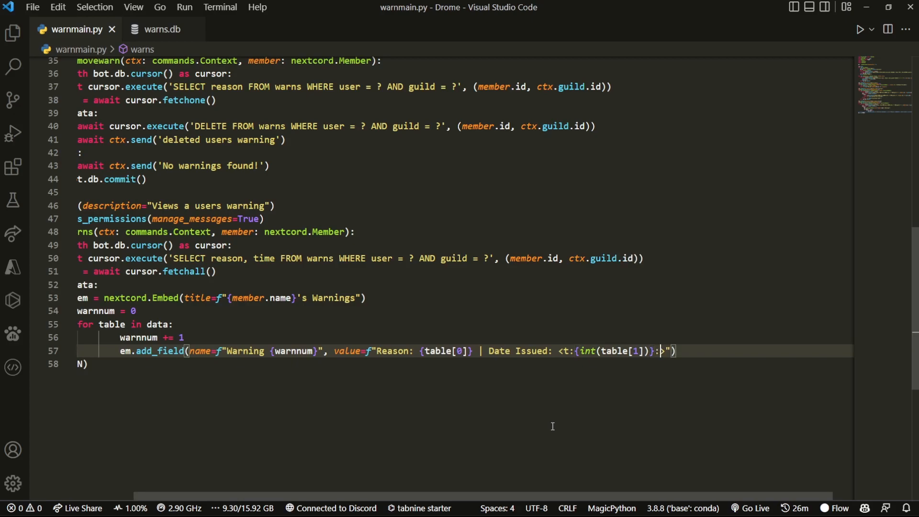
text(F)
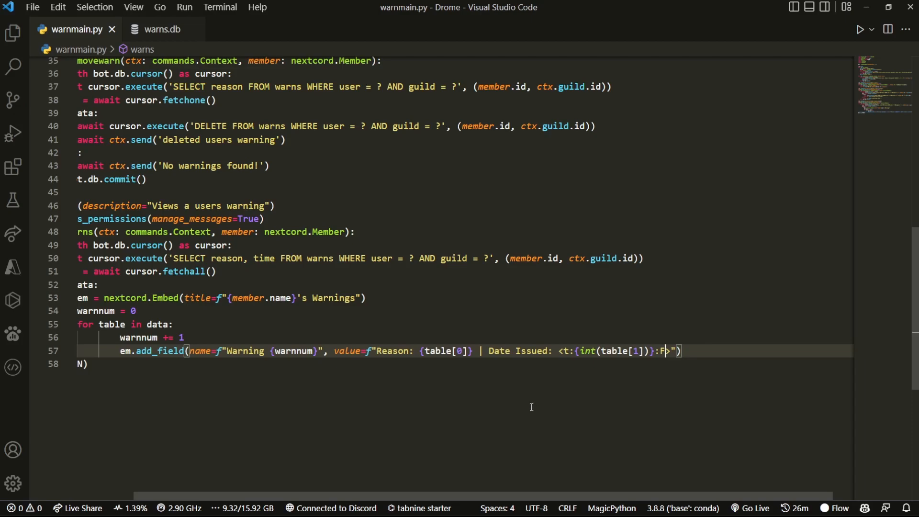
click(86, 363)
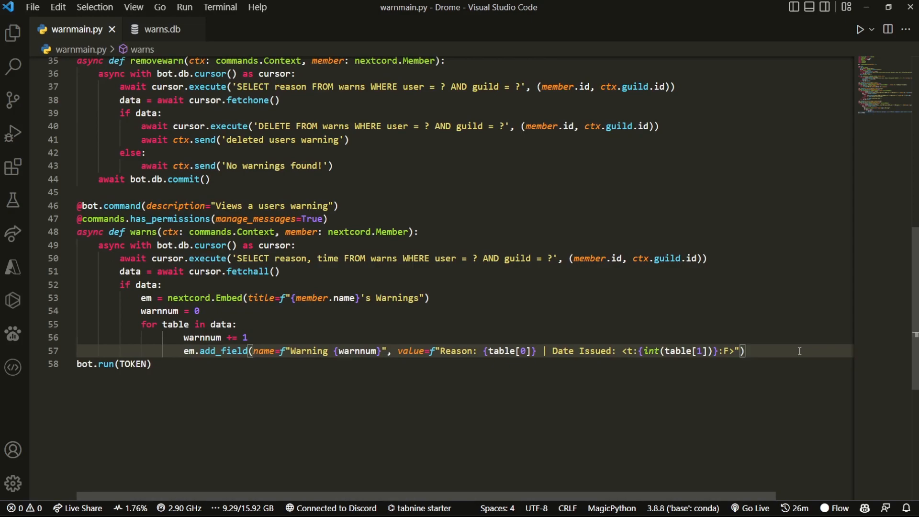
Step: Send the embed, with an else branch sending a "{member.name} has no warnings" embed
key(Enter)
text(await ctx.send(embed=em))
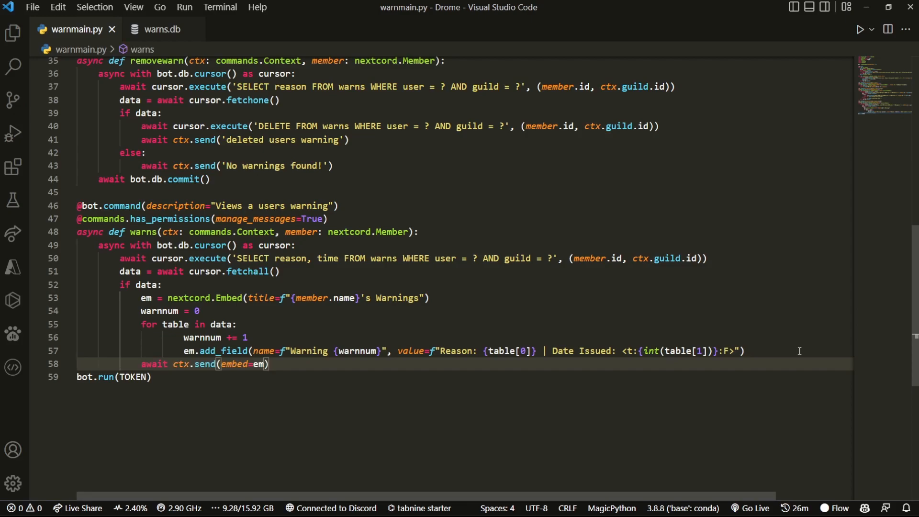
mouse_move(381, 375)
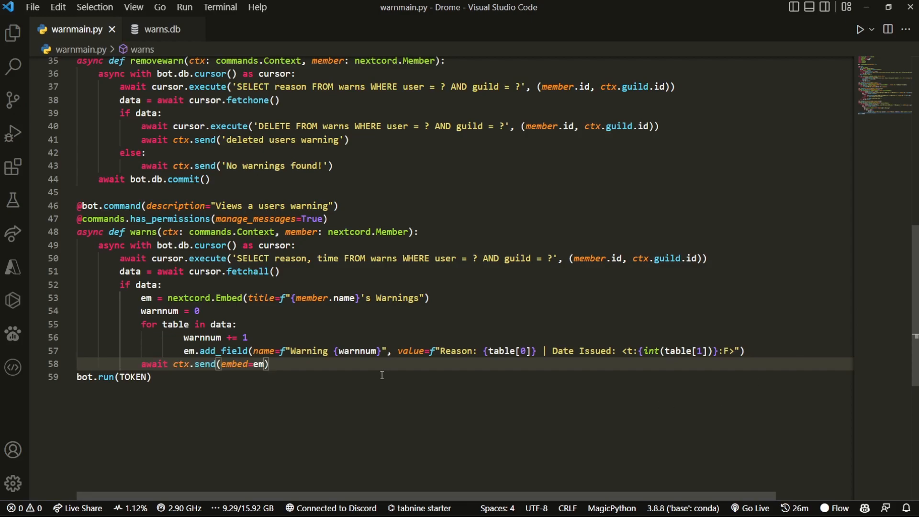
text(else:)
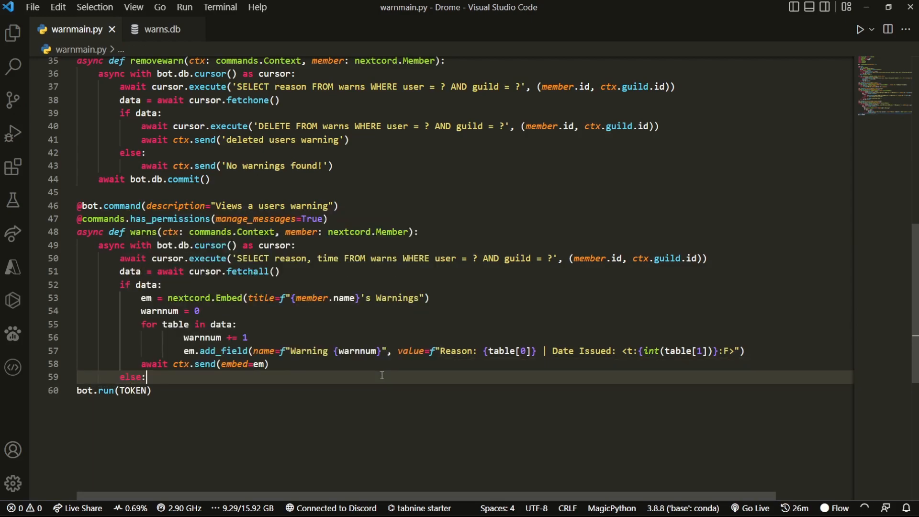
key(Enter)
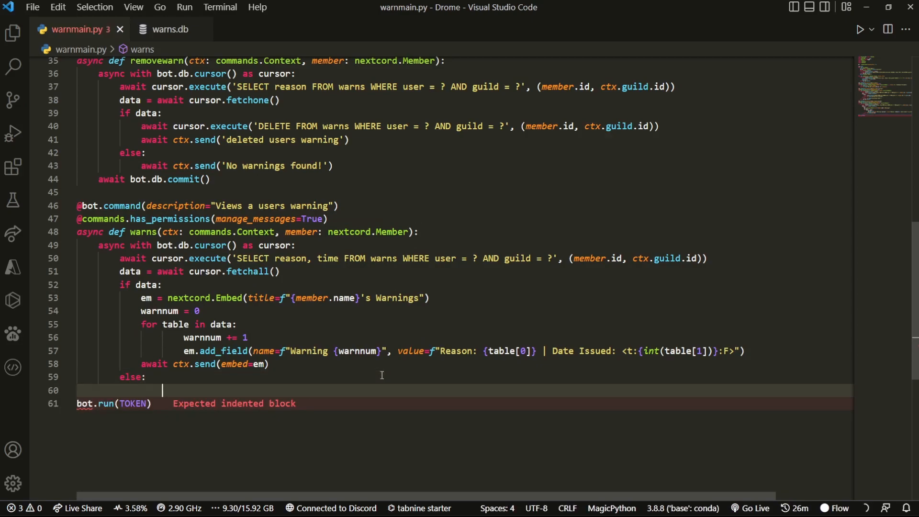
text(await)
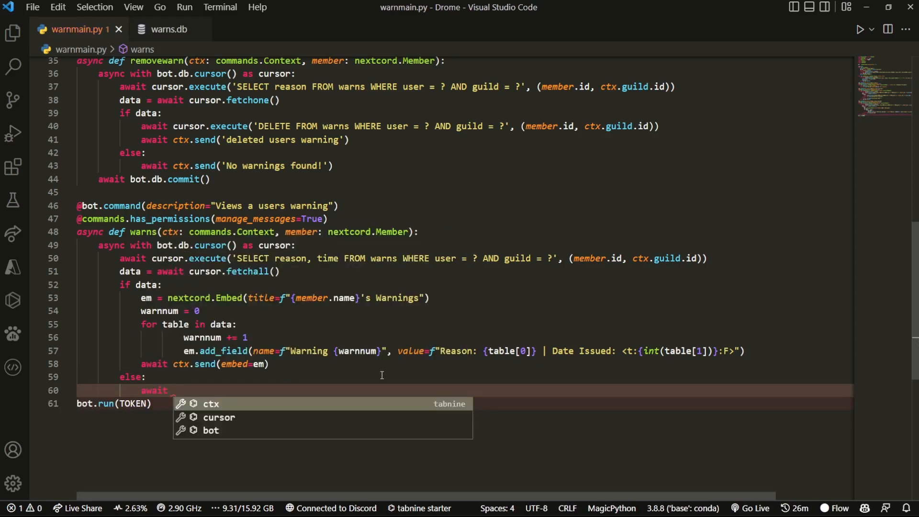
text(ctx.send(embed=nextcord.Embed(title=f"{member.name} has no warnings"))
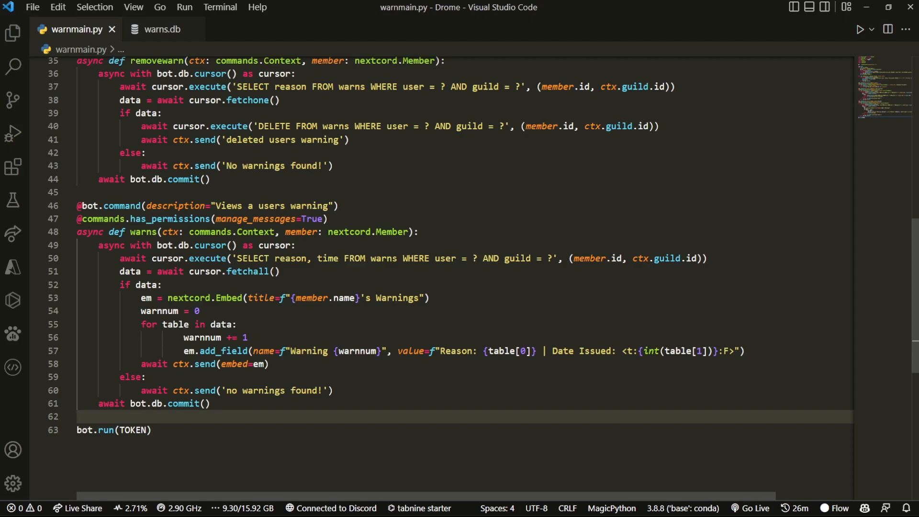
mouse_move(719, 2)
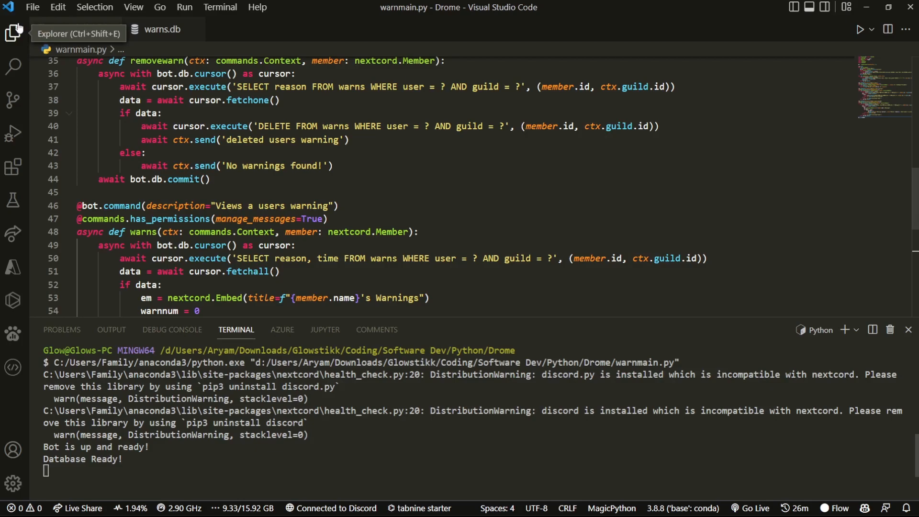
Step: Toggle the Explorer sidebar to show the project files while the bot runs
click(13, 32)
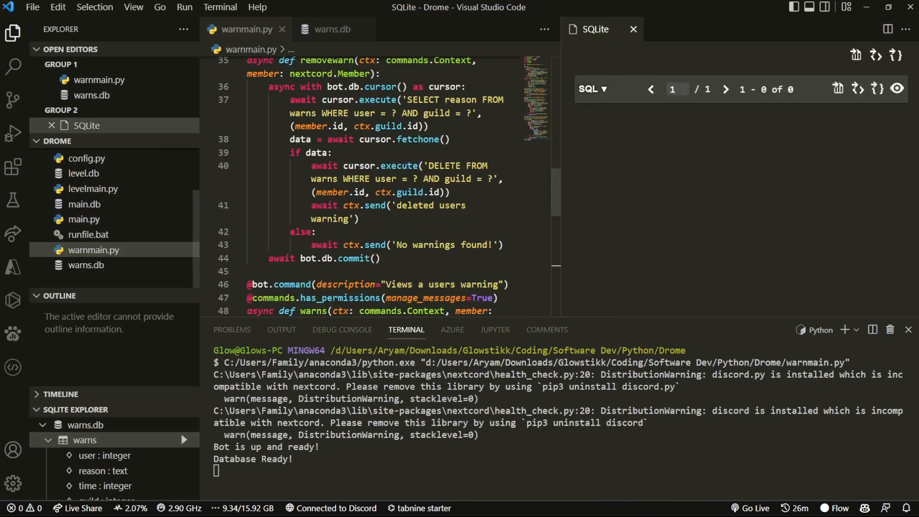
click(13, 33)
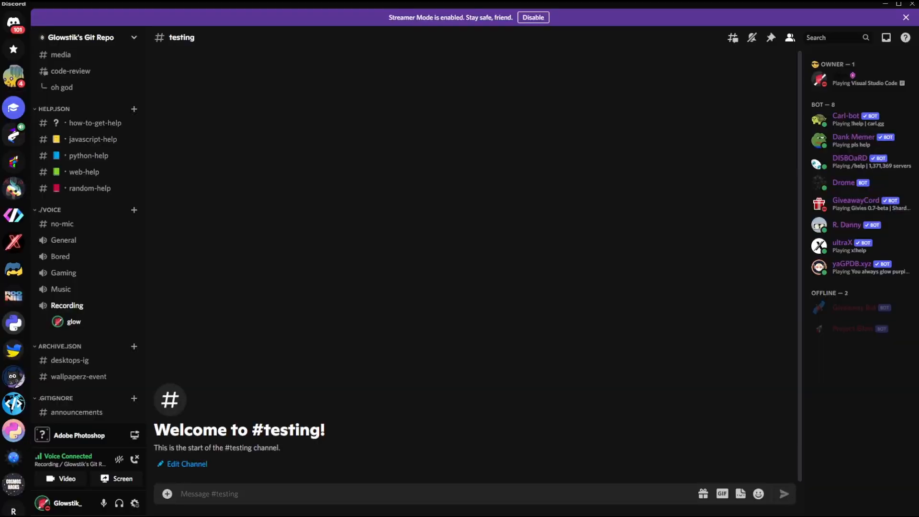
mouse_move(494, 333)
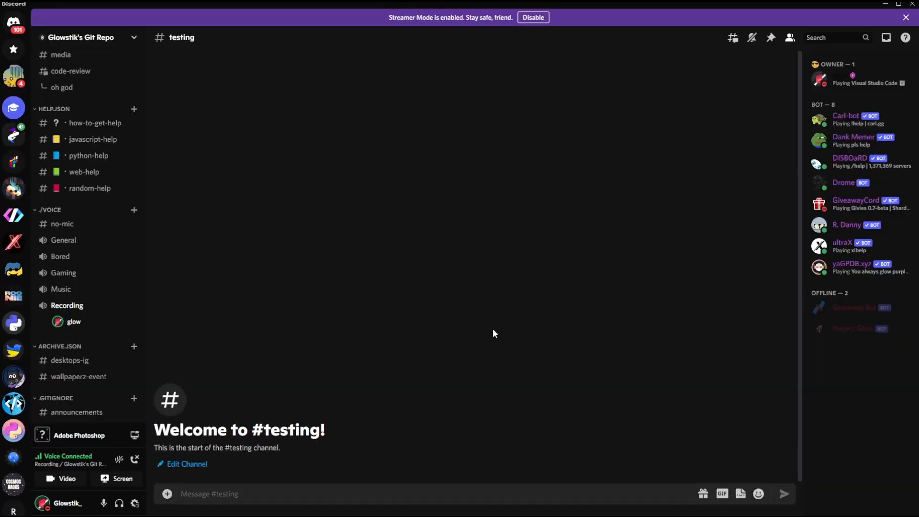
text(!help)
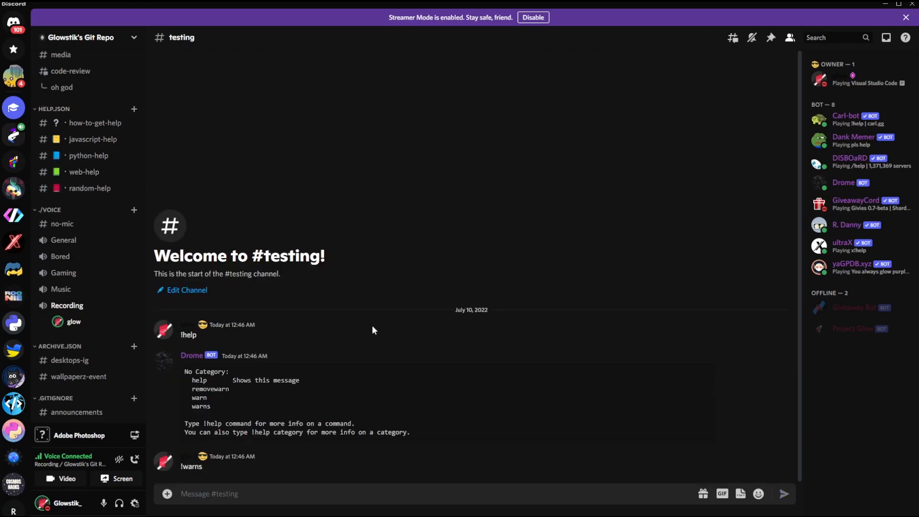
text(!w)
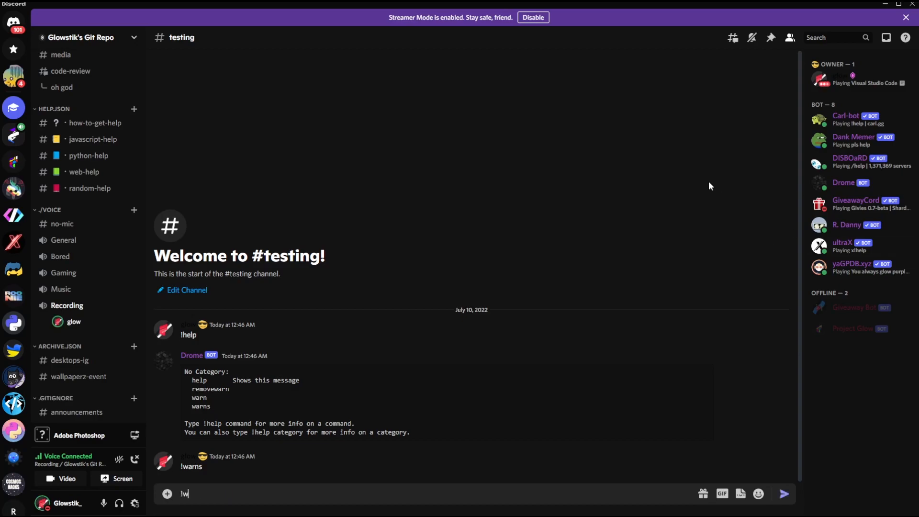
text(arns @g)
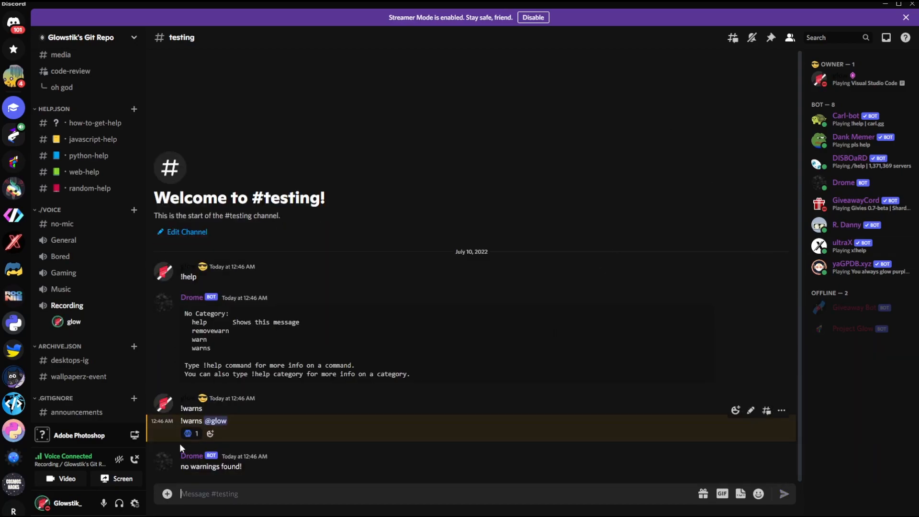
mouse_move(243, 457)
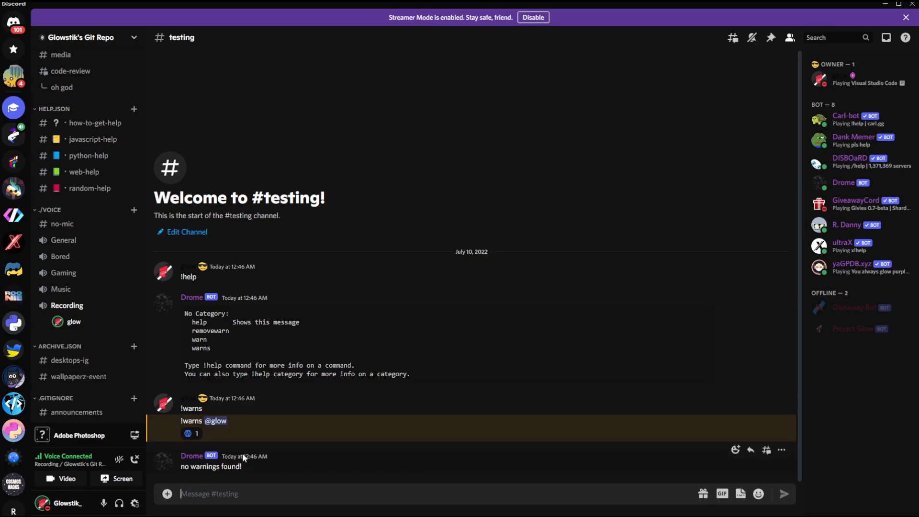
text(!warn)
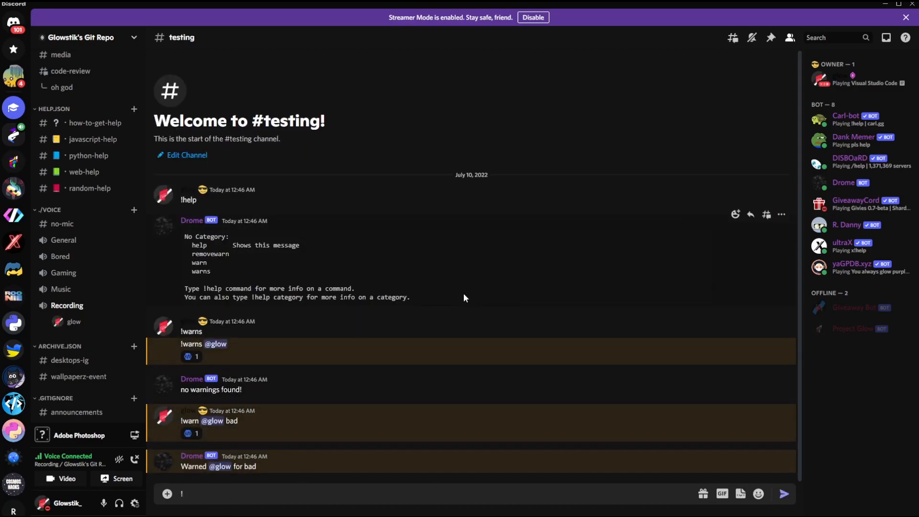
Step: View Glowstik_'s warnings embed showing Warning 1 'bad', then start another !warn command
text(!warn)
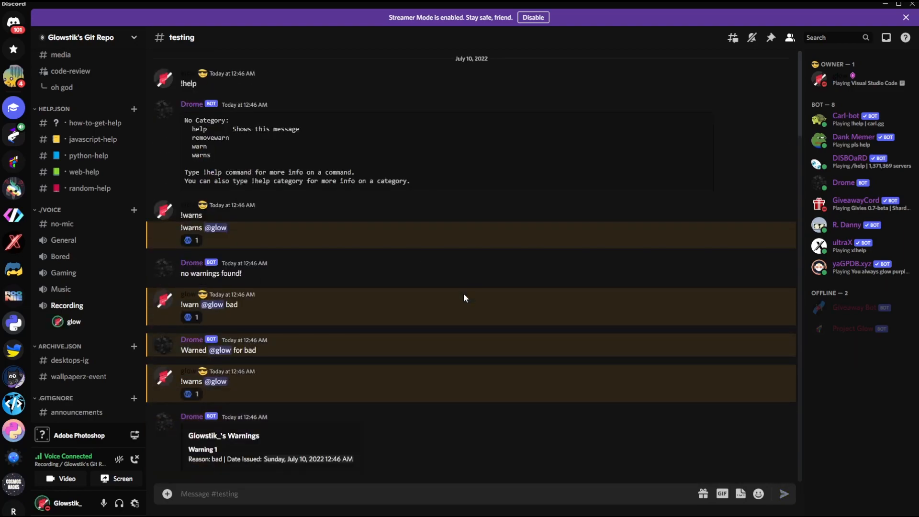
click(234, 493)
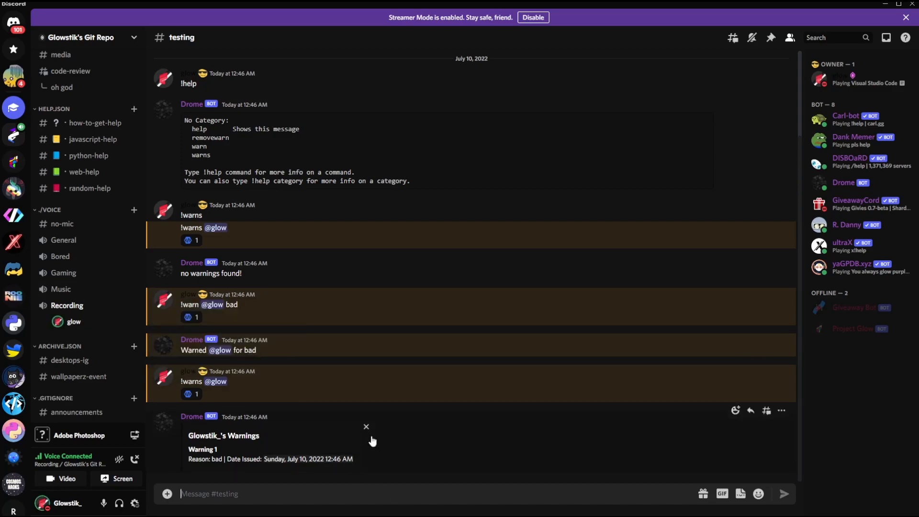
mouse_move(271, 348)
text(!warn @glow)
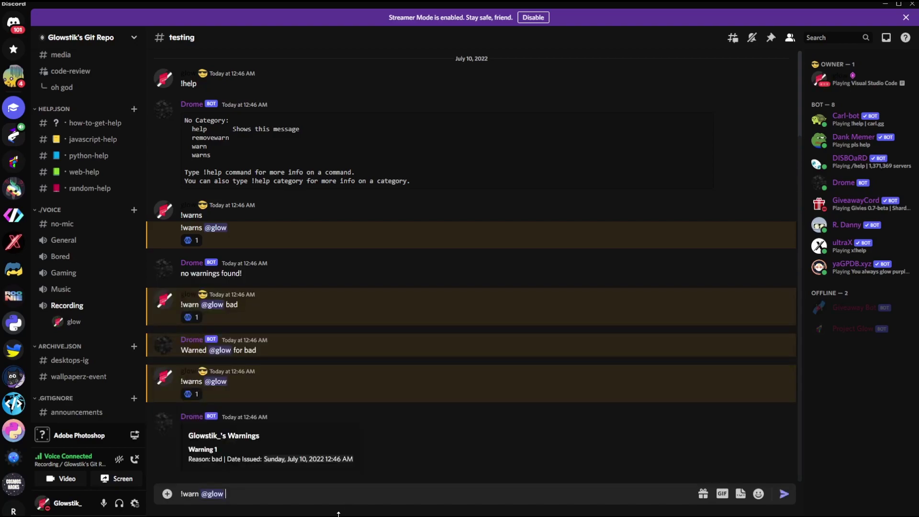
text(even ba)
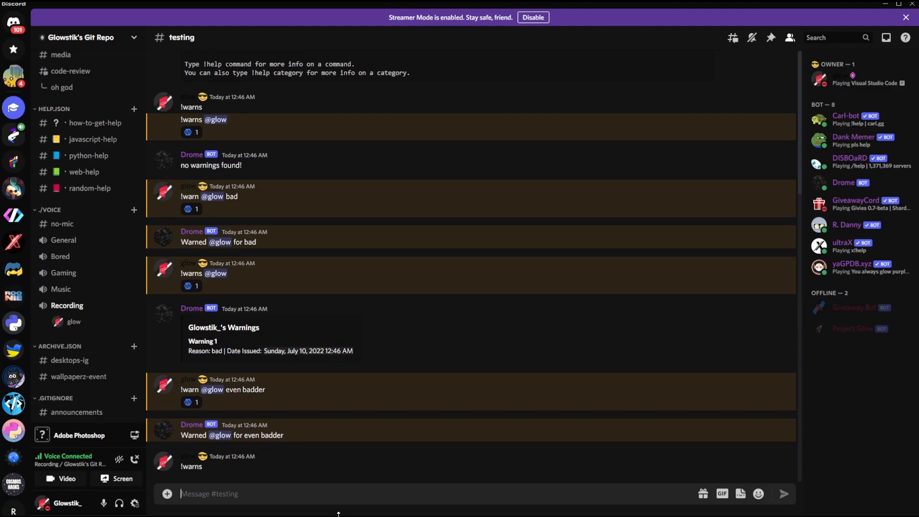
text(!warns)
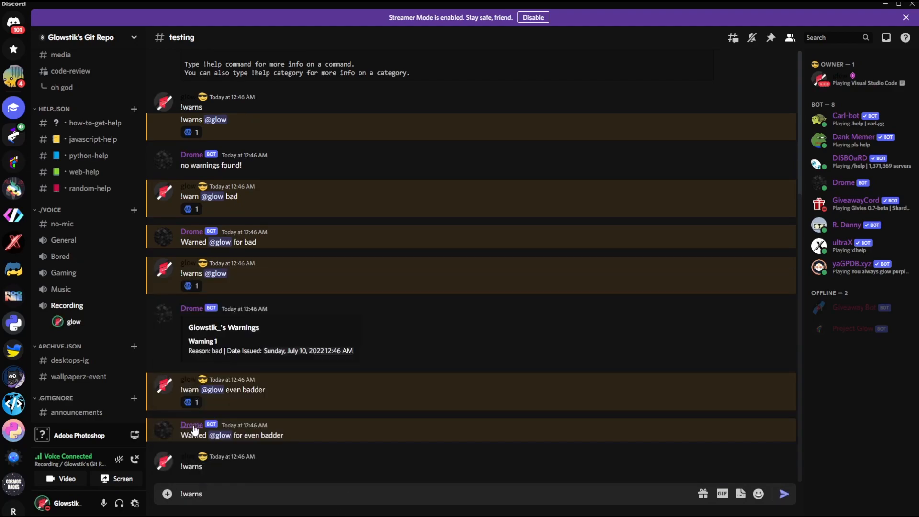
key(Return)
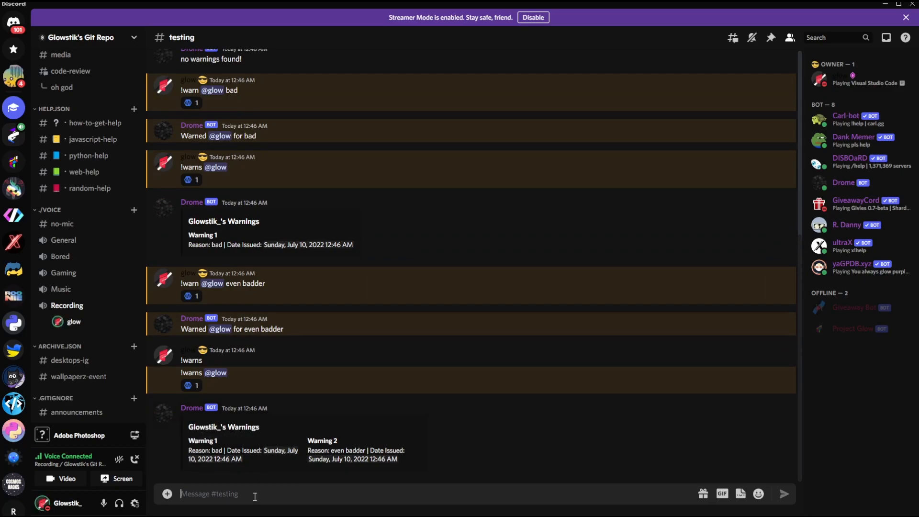
mouse_move(74, 321)
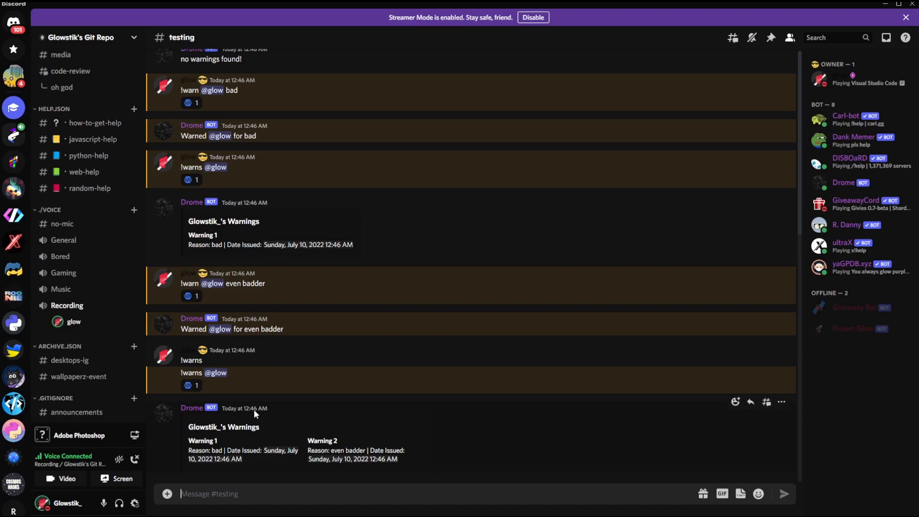
mouse_move(191, 385)
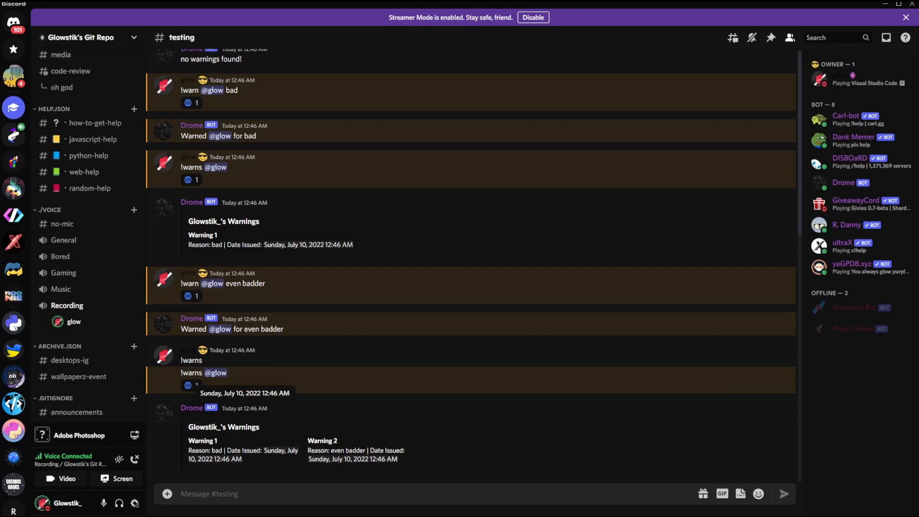